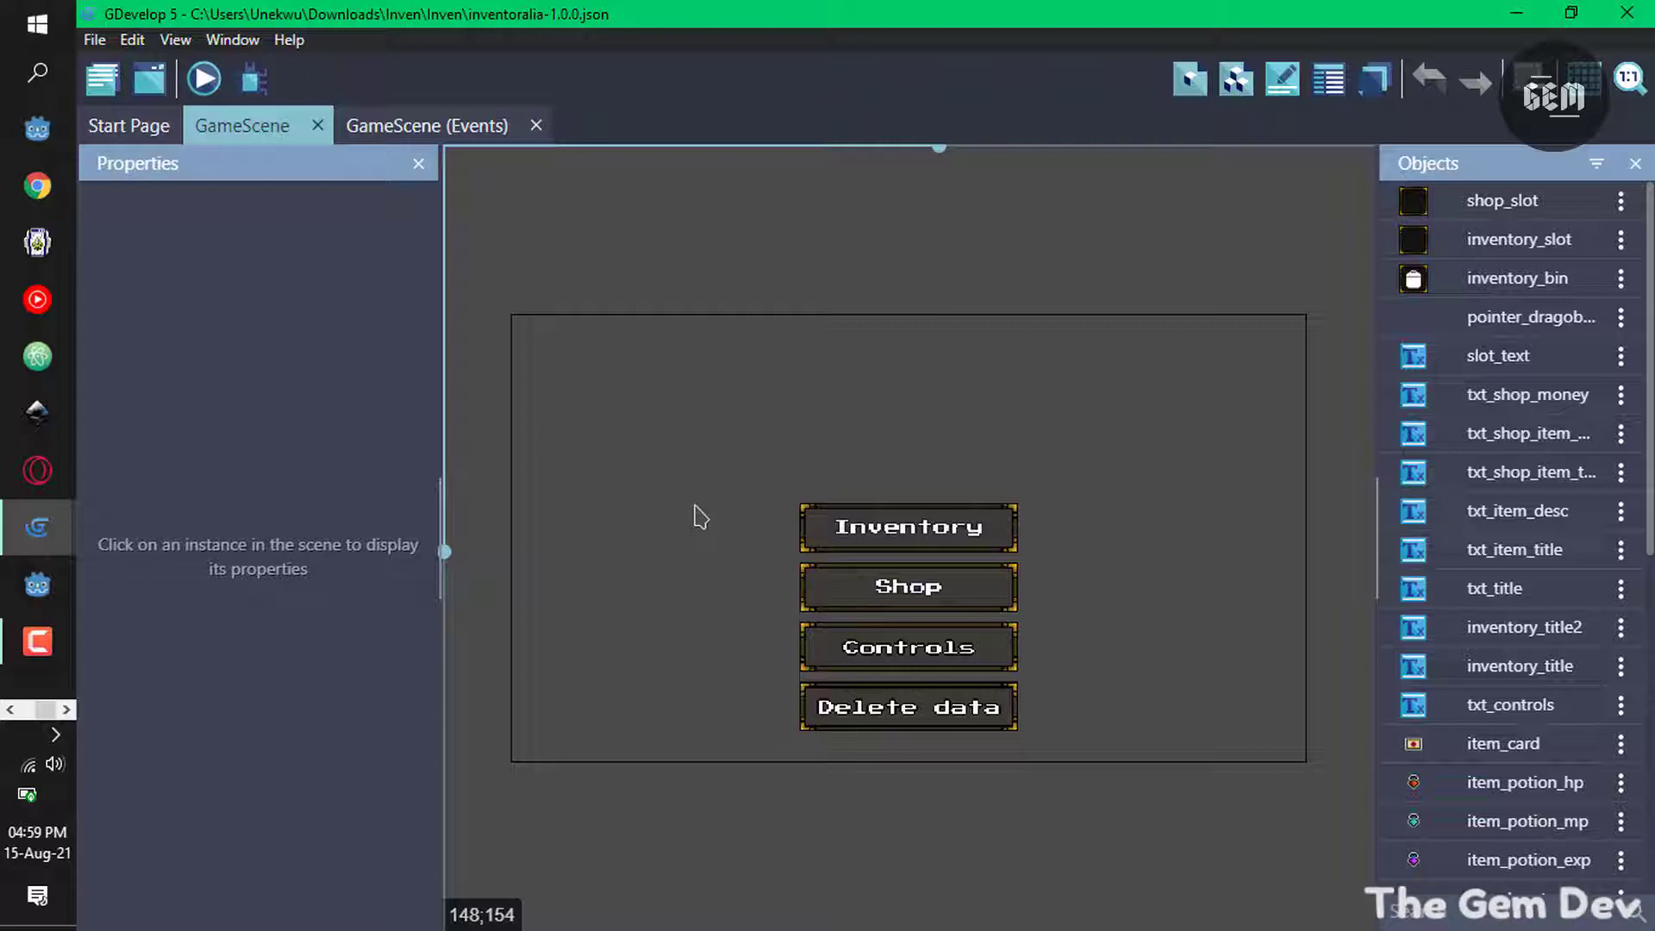
pyautogui.moveTo(10, 80)
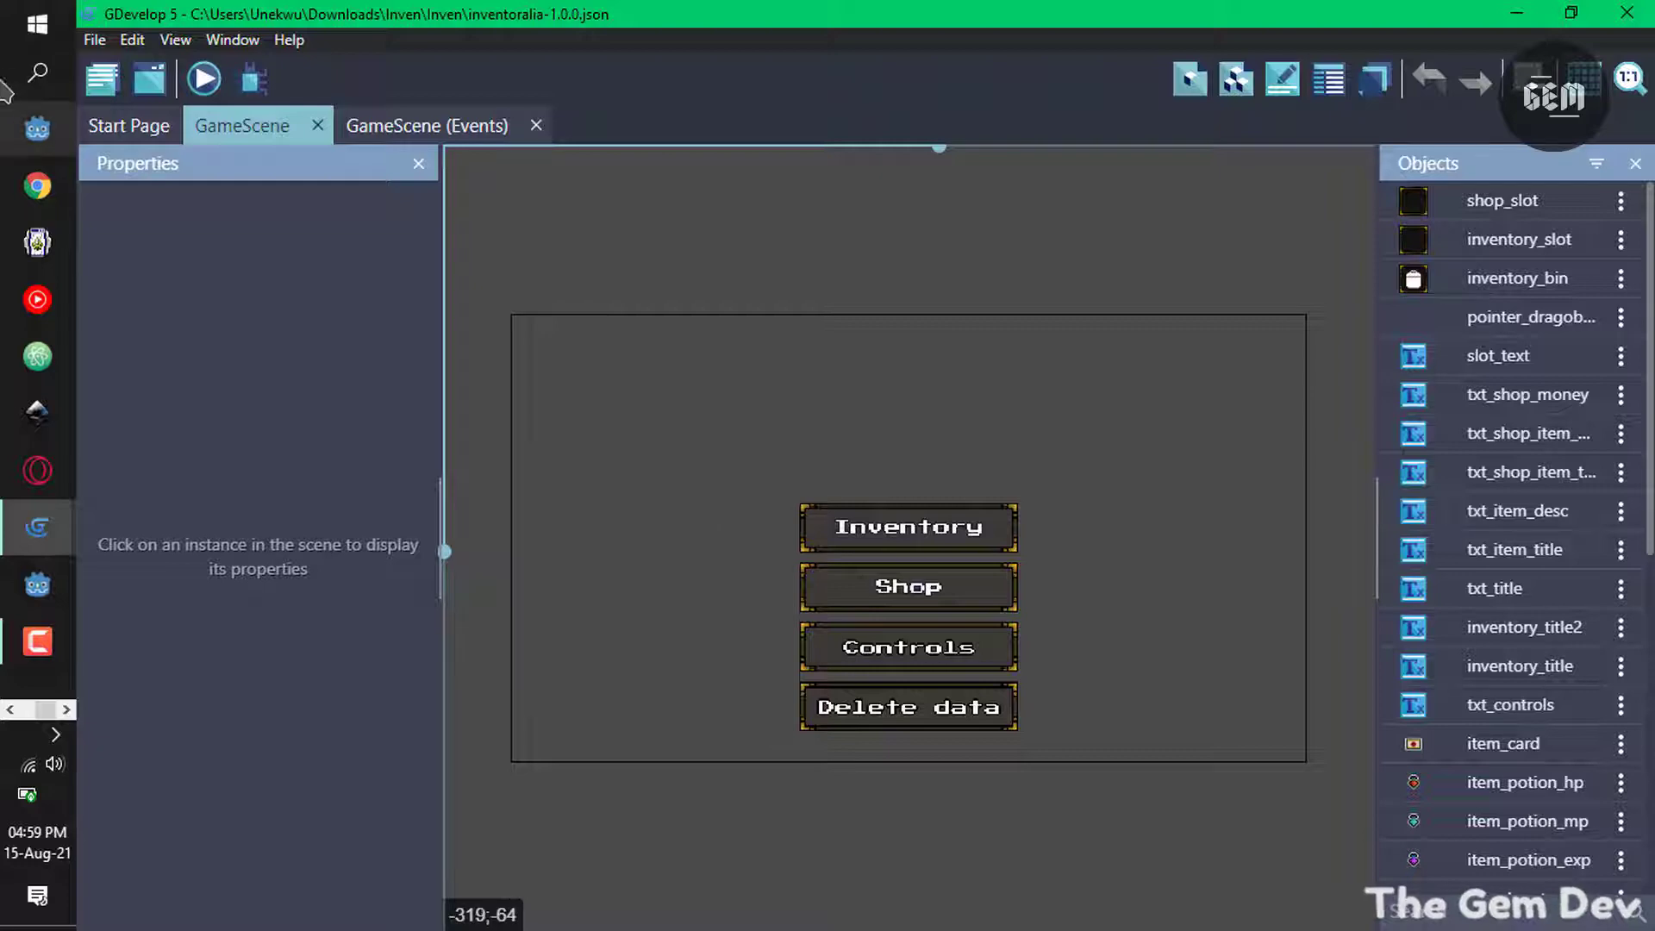
# Open SplashScene with its events, then launch a preview of the Inventoralia template.
pyautogui.click(102, 78)
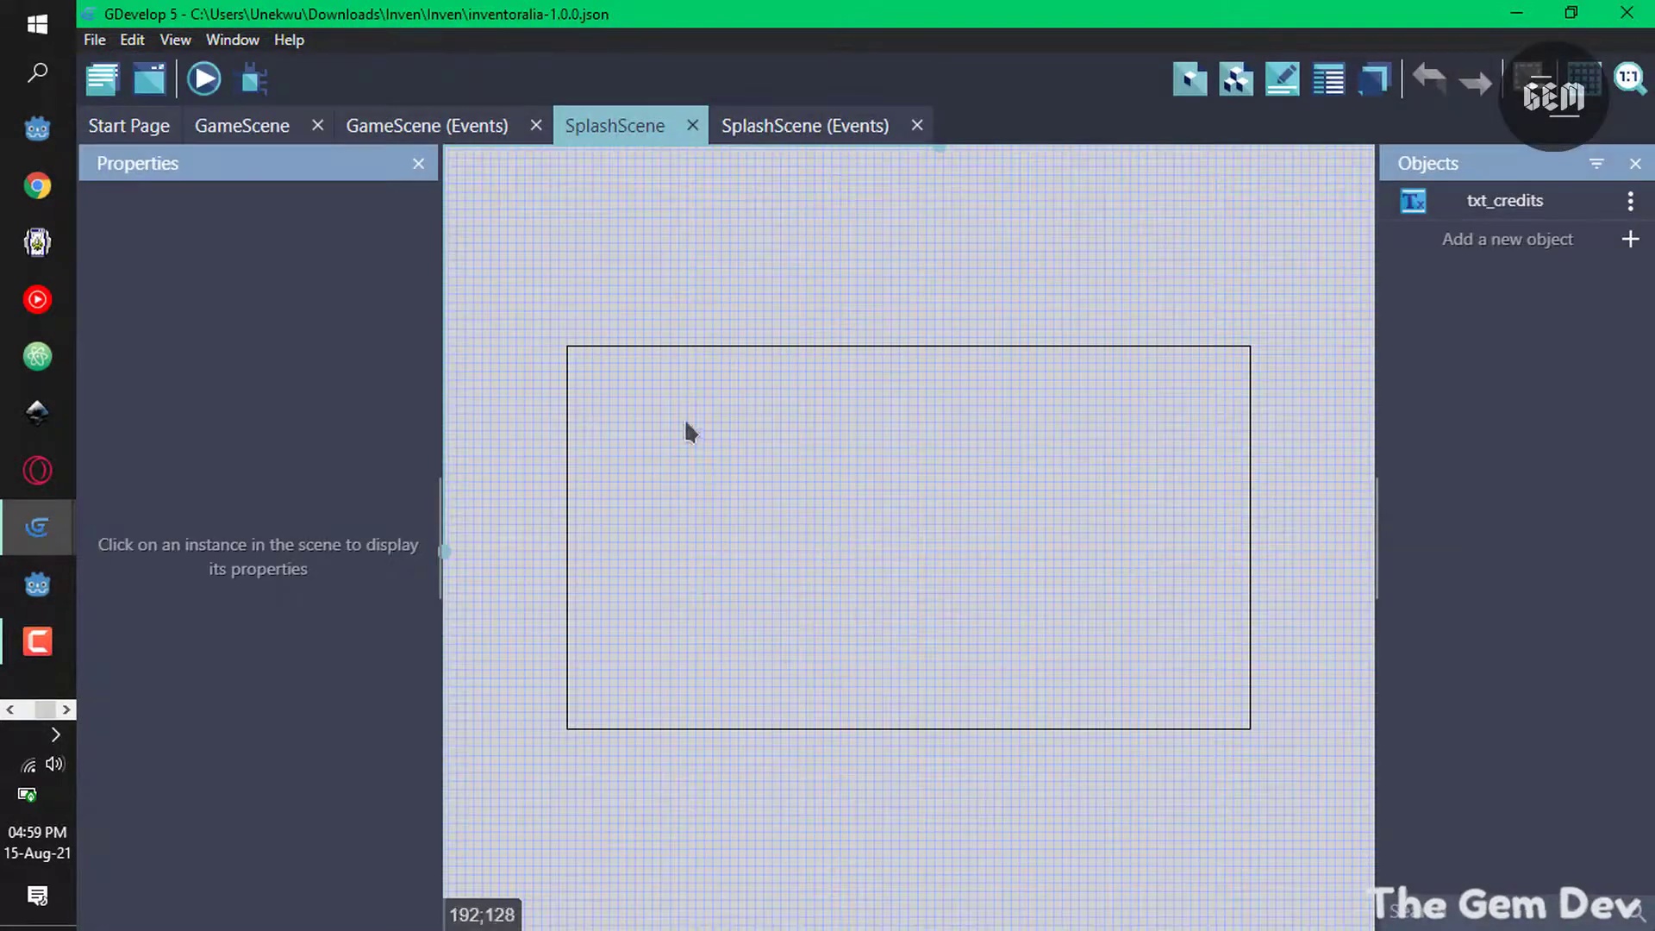
pyautogui.click(203, 77)
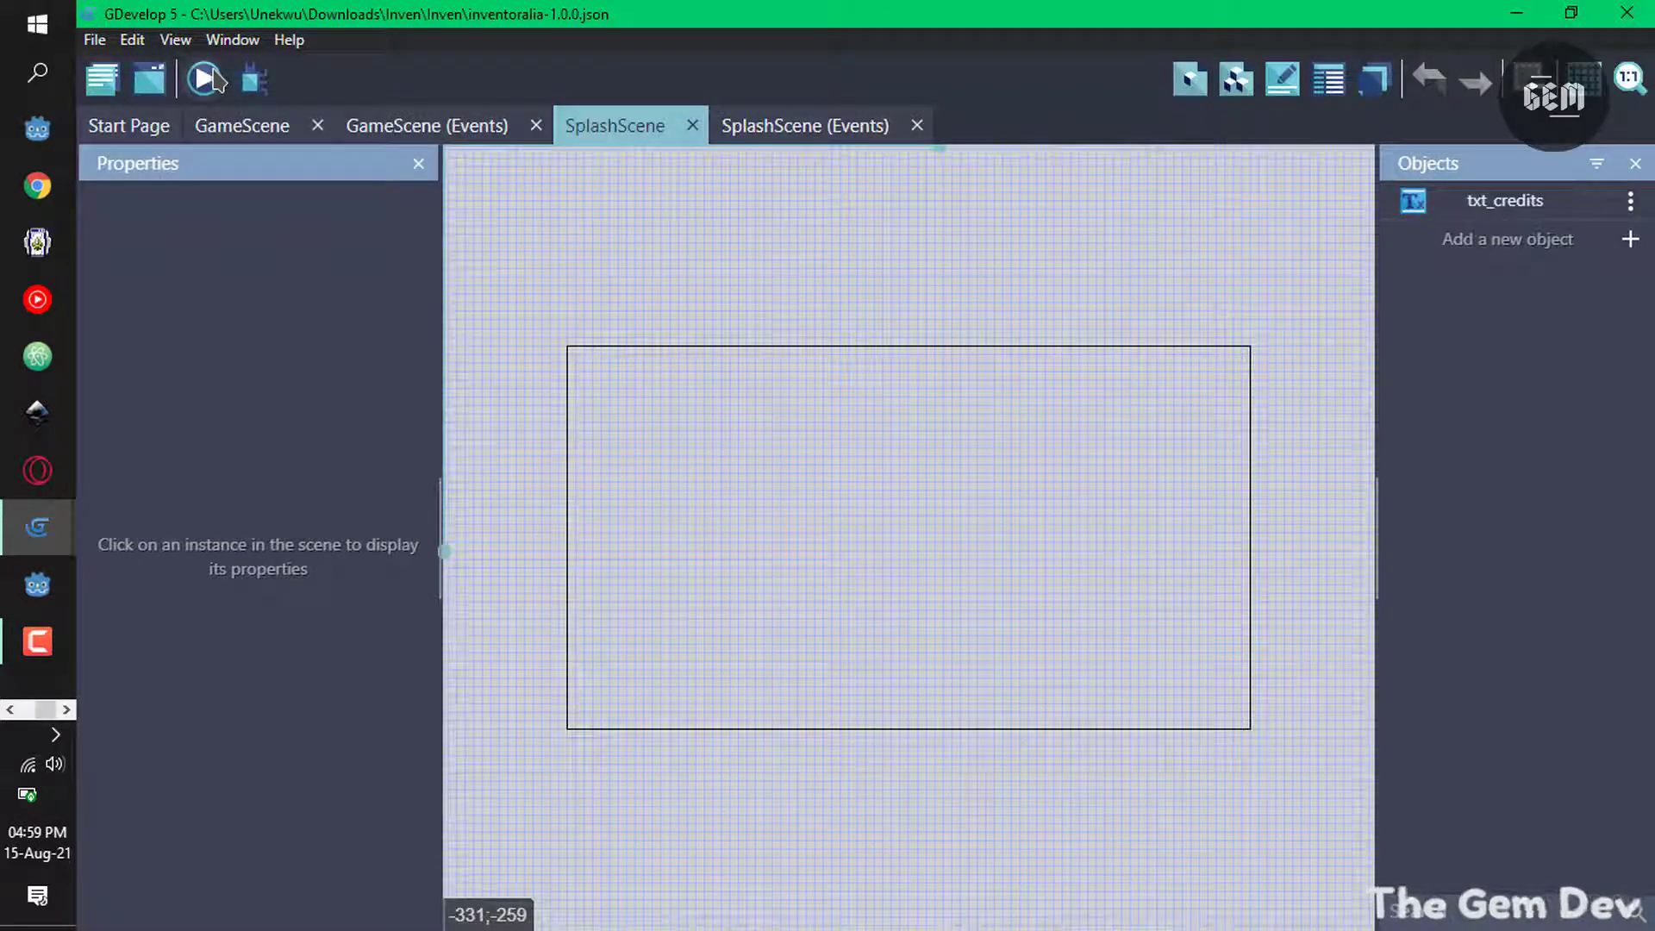
pyautogui.click(203, 80)
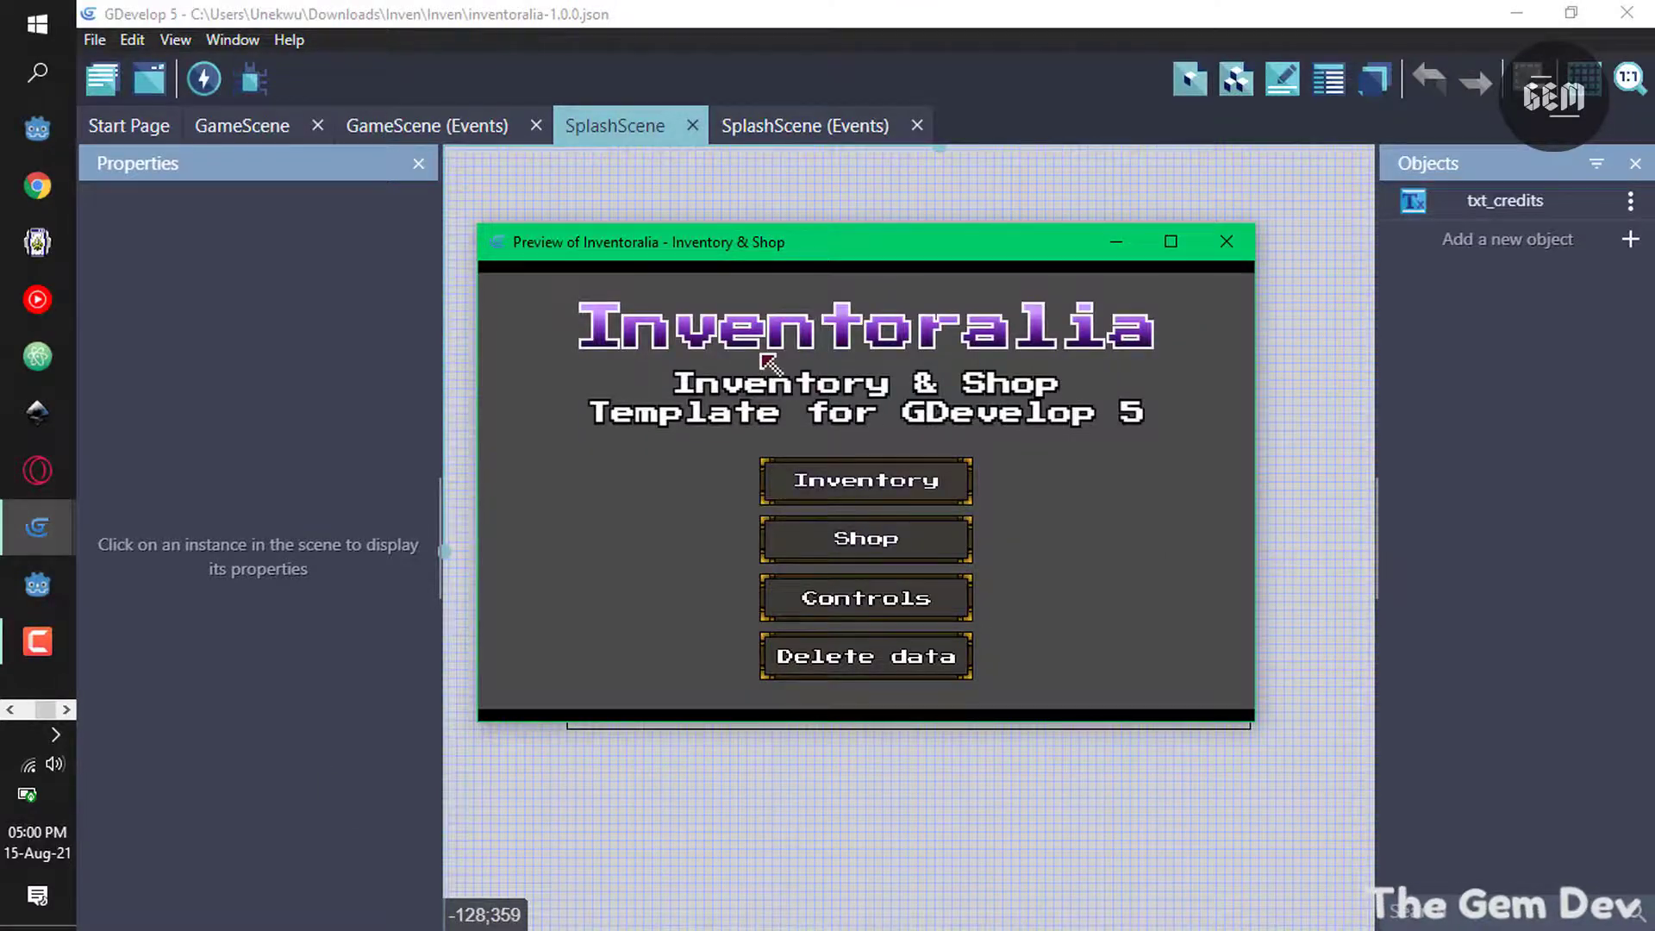
pyautogui.moveTo(1054, 602)
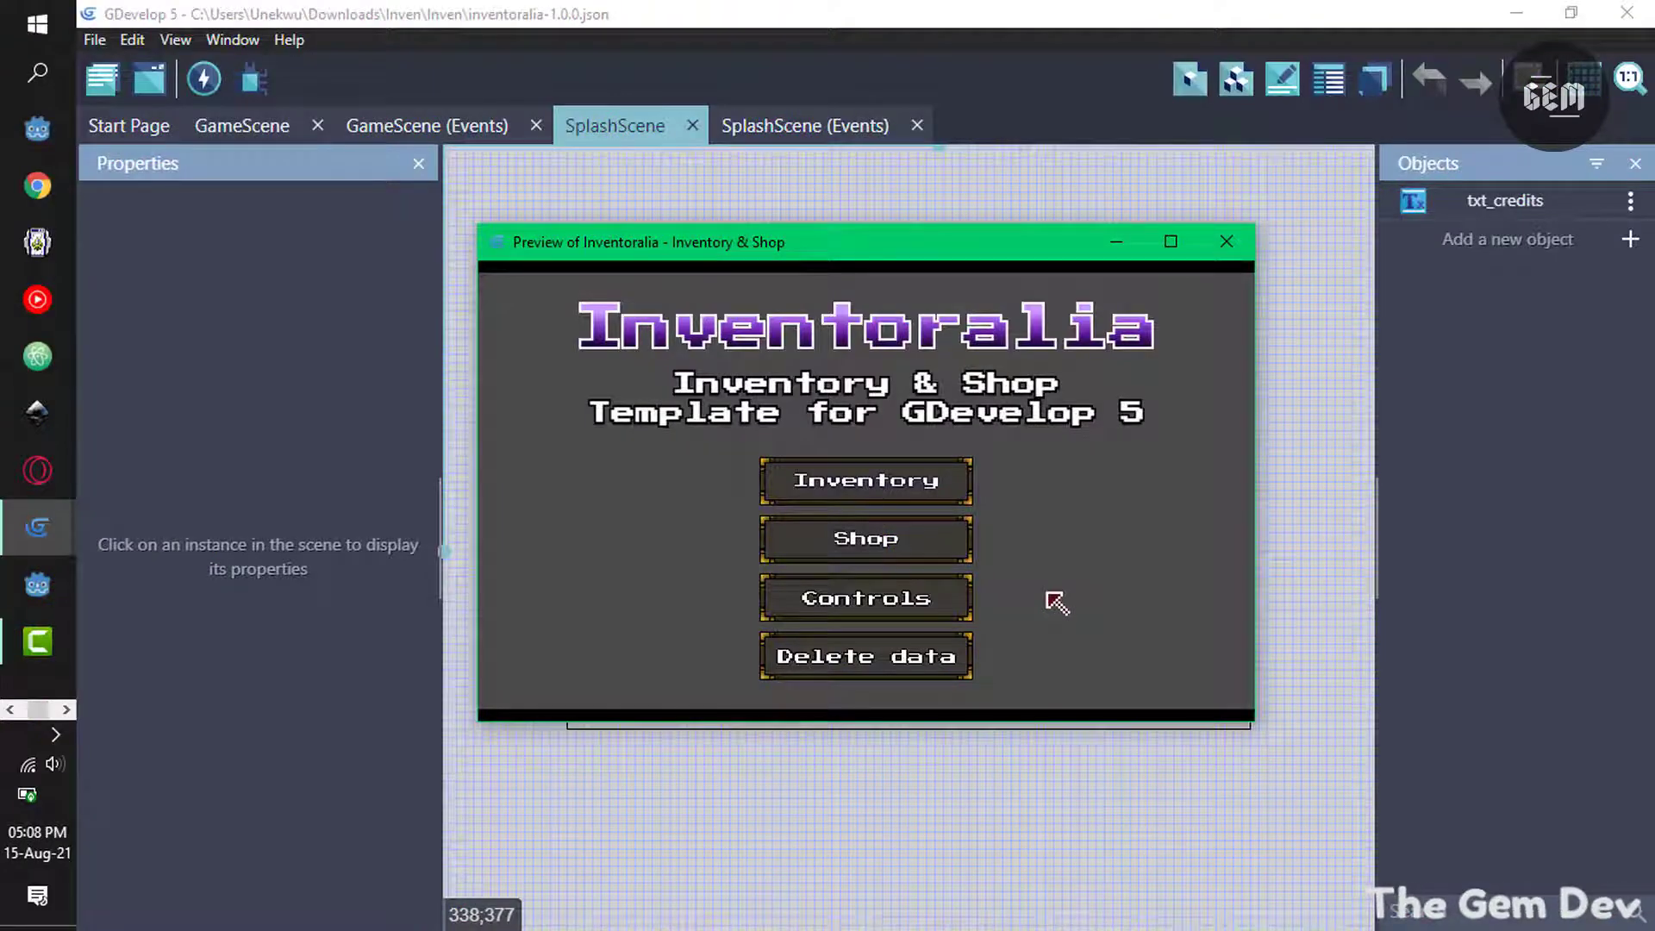
pyautogui.moveTo(886, 522)
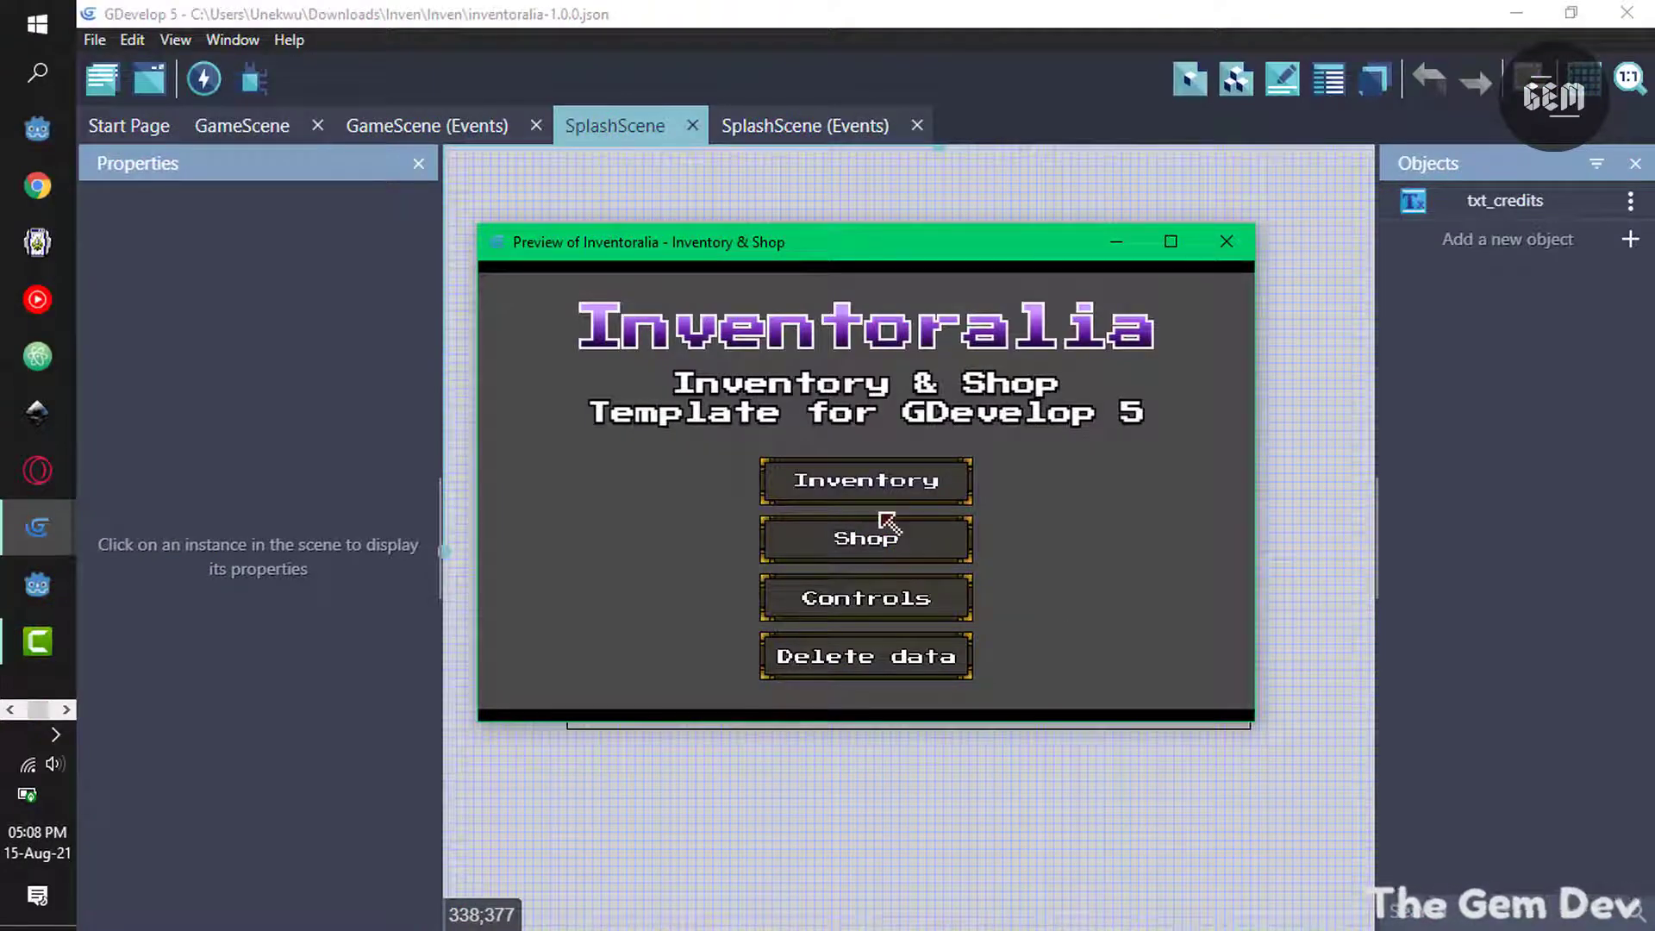
pyautogui.moveTo(897, 506)
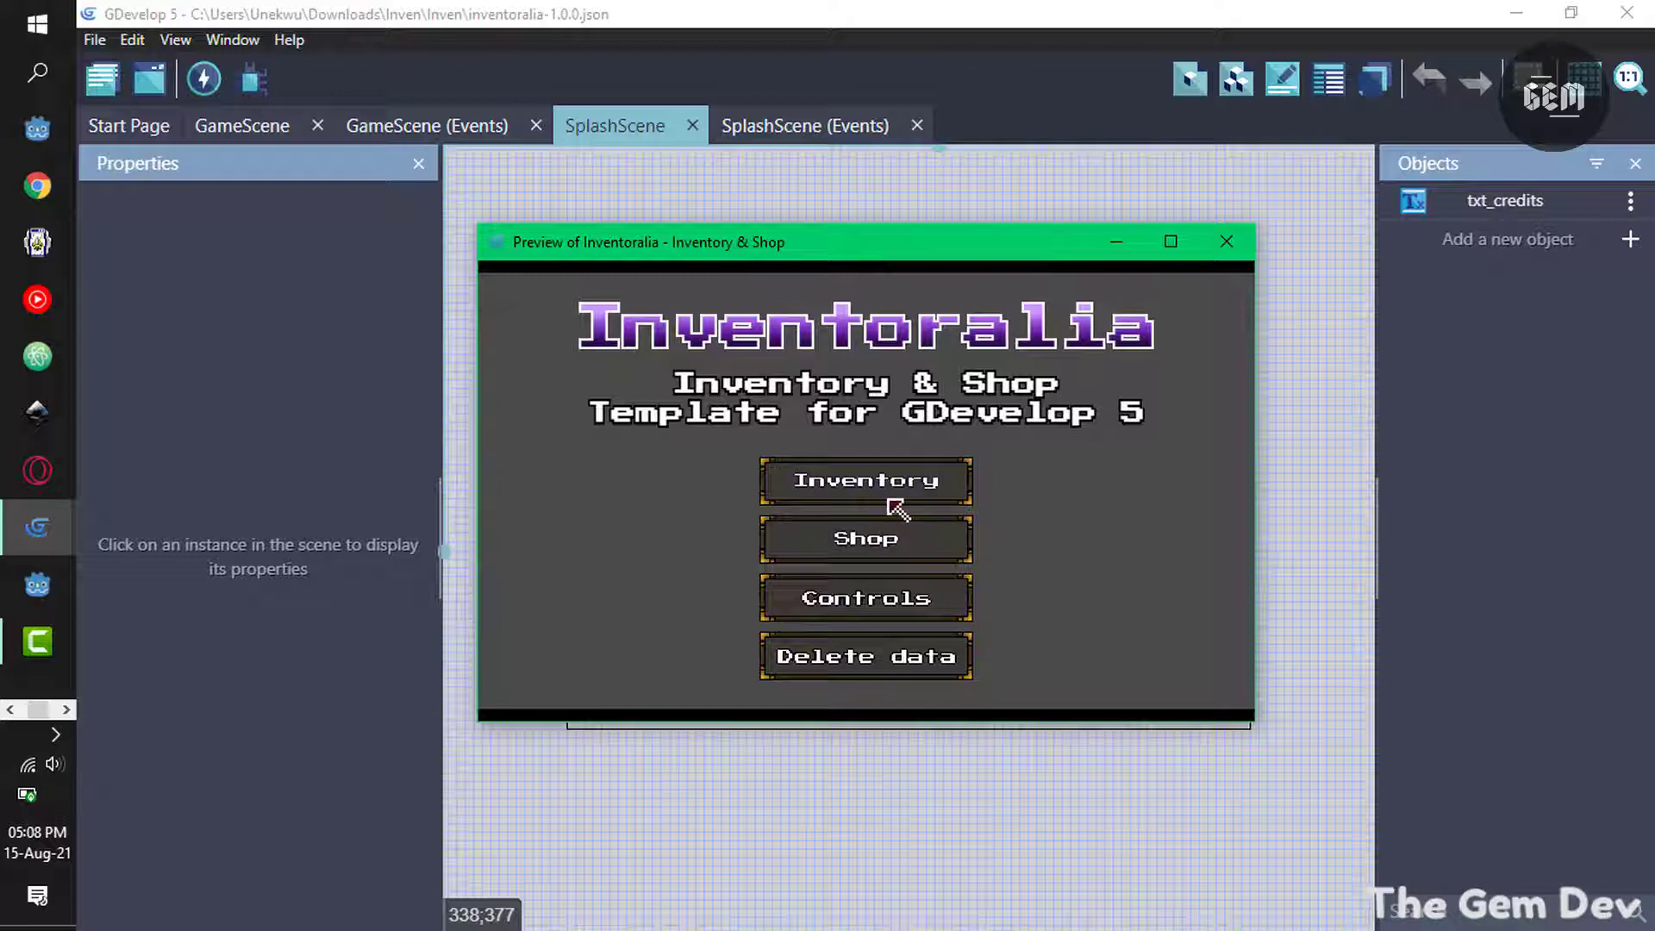
# Enter the Inventory screen from the preview's main menu.
pyautogui.click(864, 481)
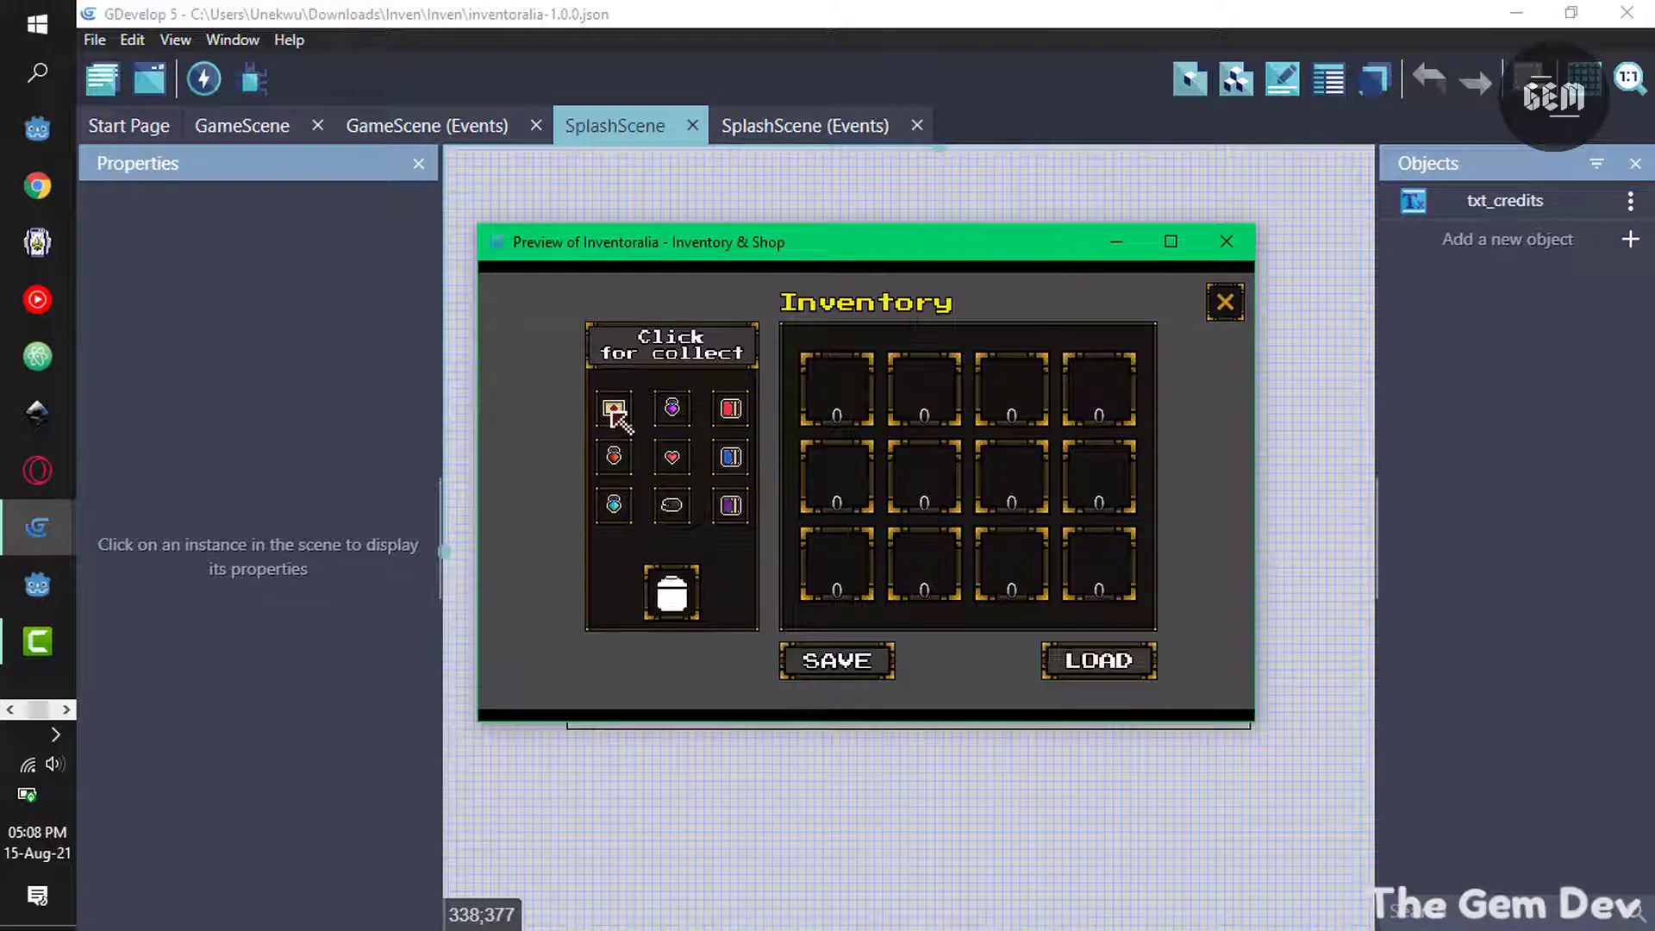
# Collect the items, throw two into the bin, and save the remaining inventory contents.
pyautogui.click(612, 410)
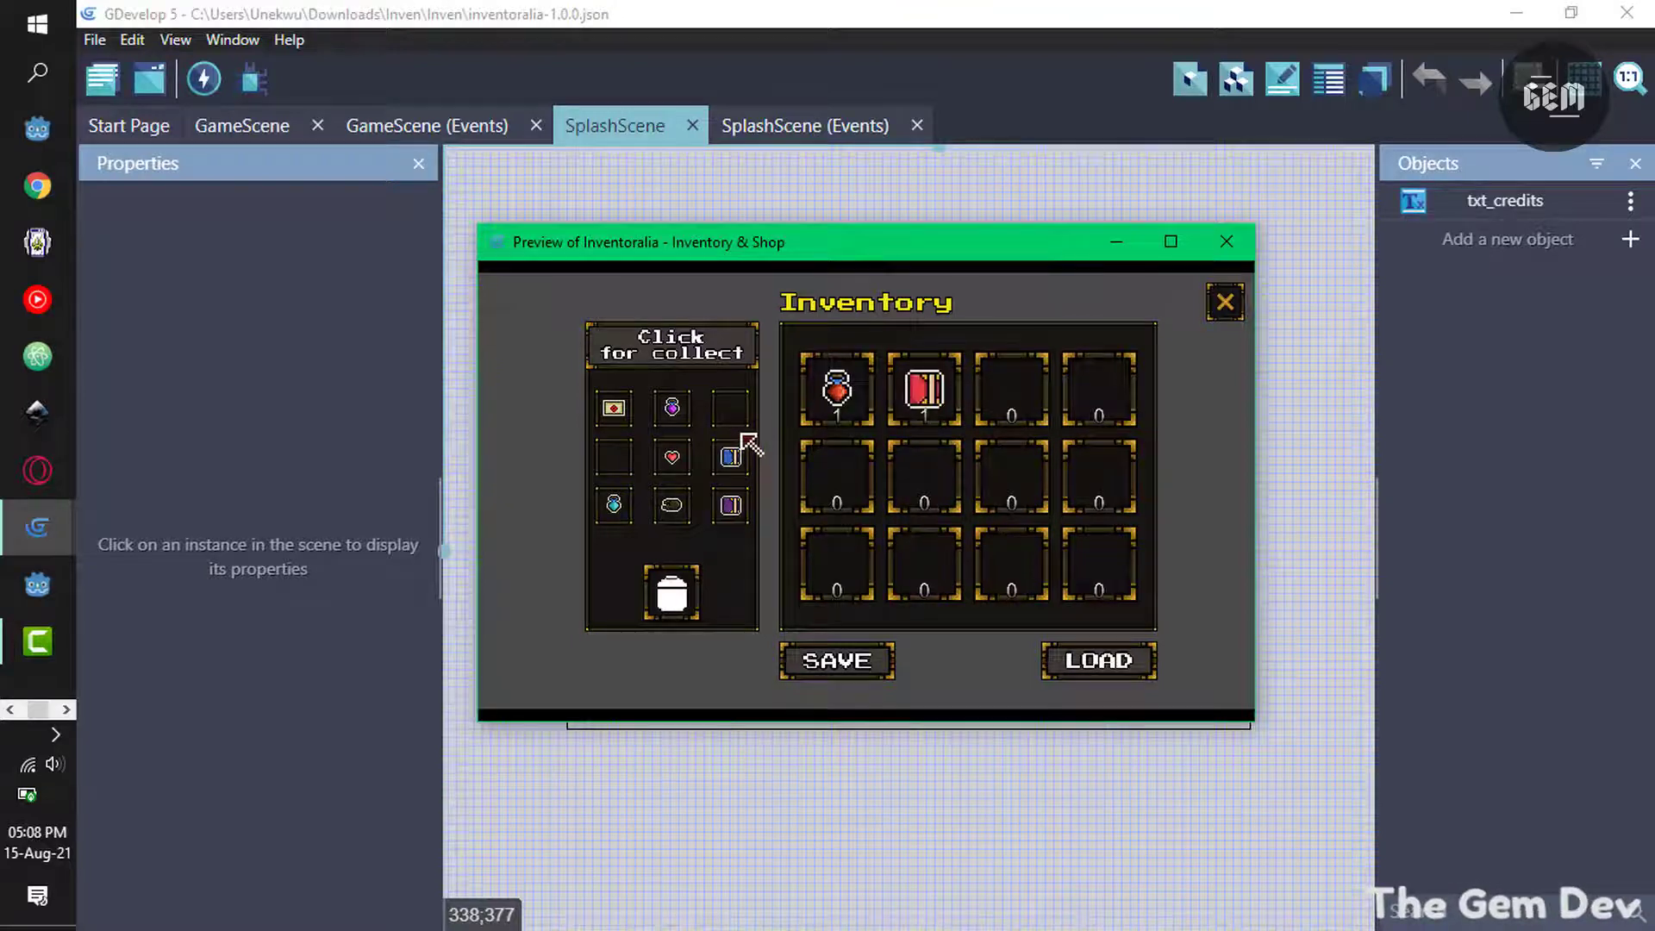
pyautogui.click(729, 455)
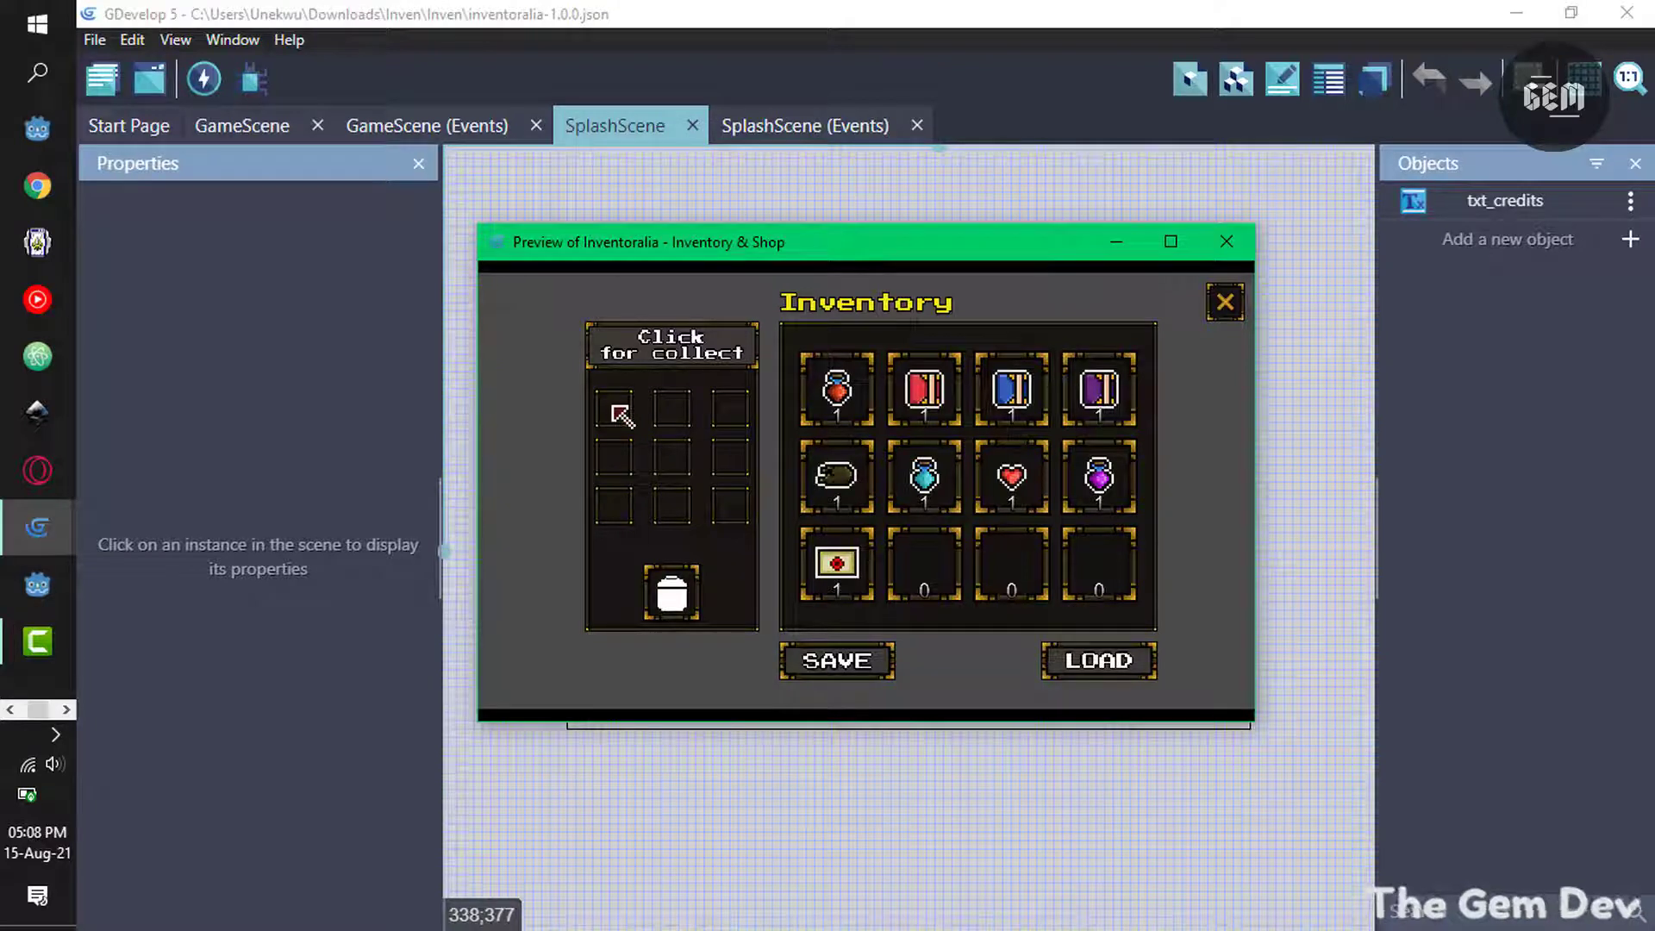
pyautogui.moveTo(834, 562)
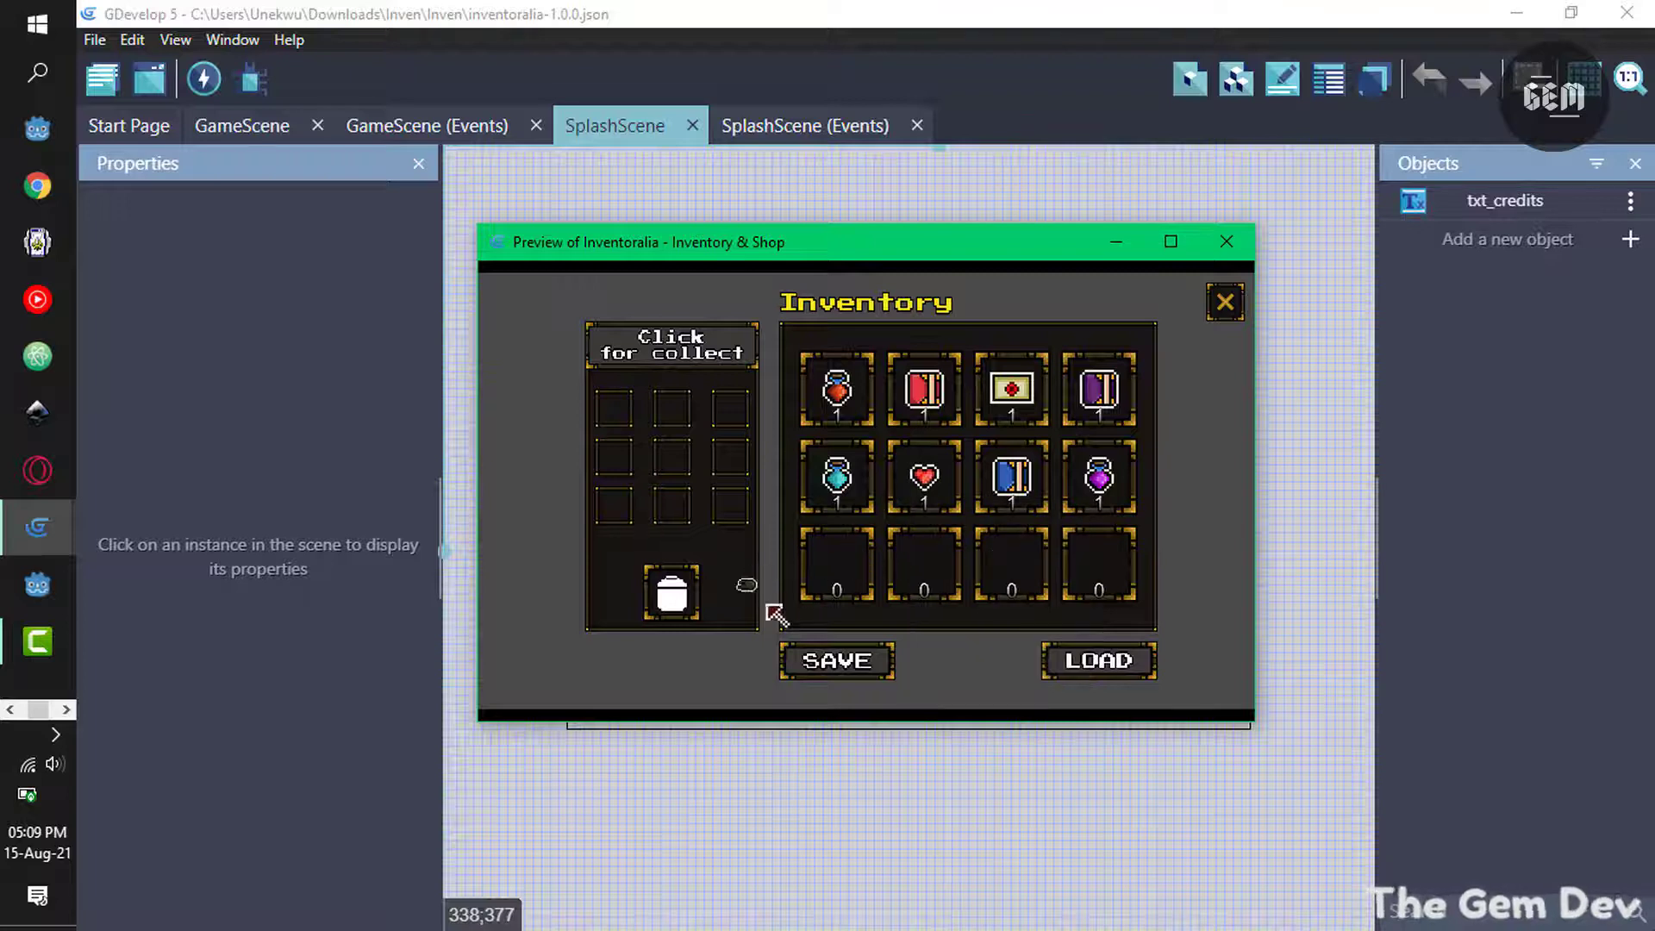
pyautogui.moveTo(701, 620)
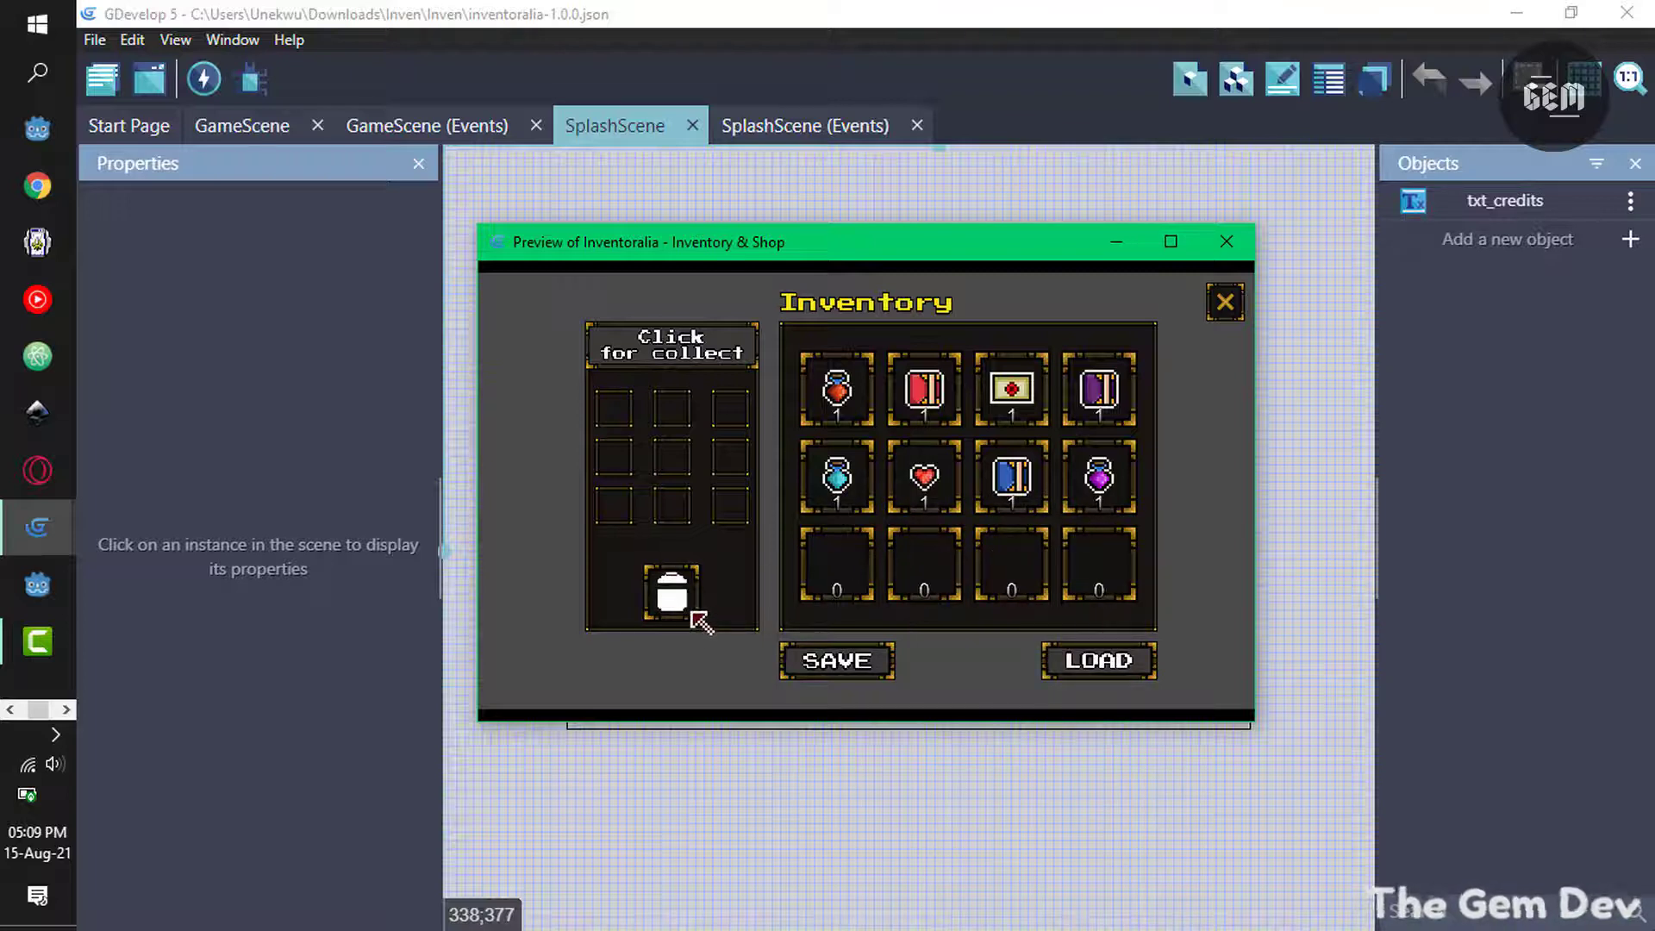
pyautogui.click(834, 475)
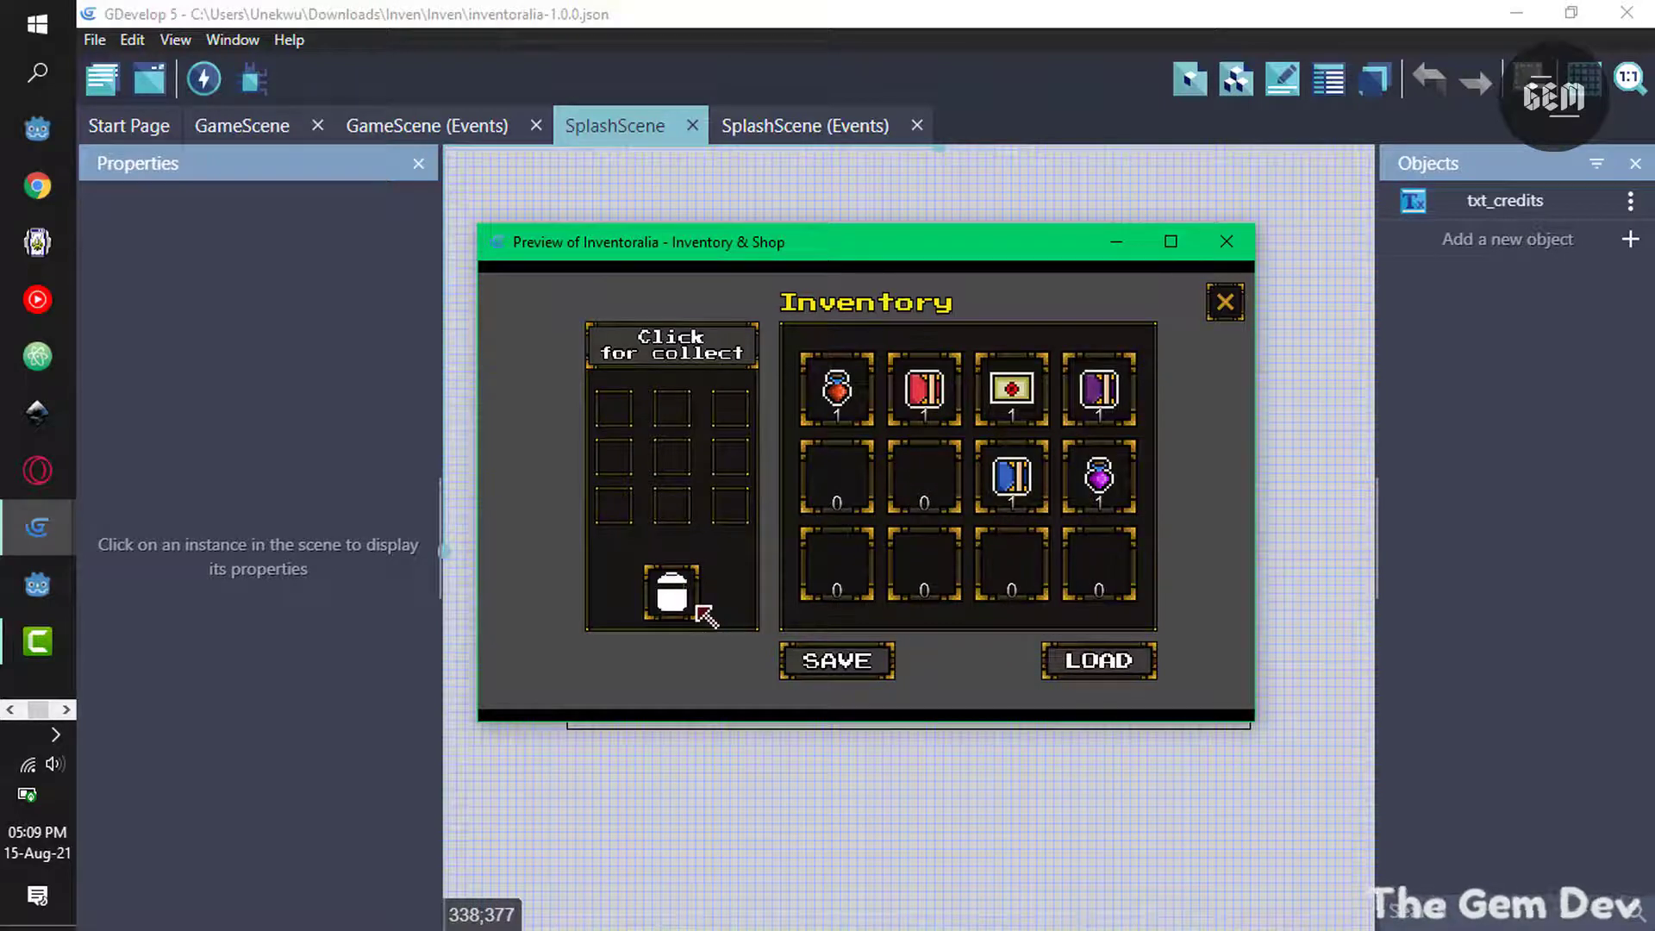
pyautogui.moveTo(776, 646)
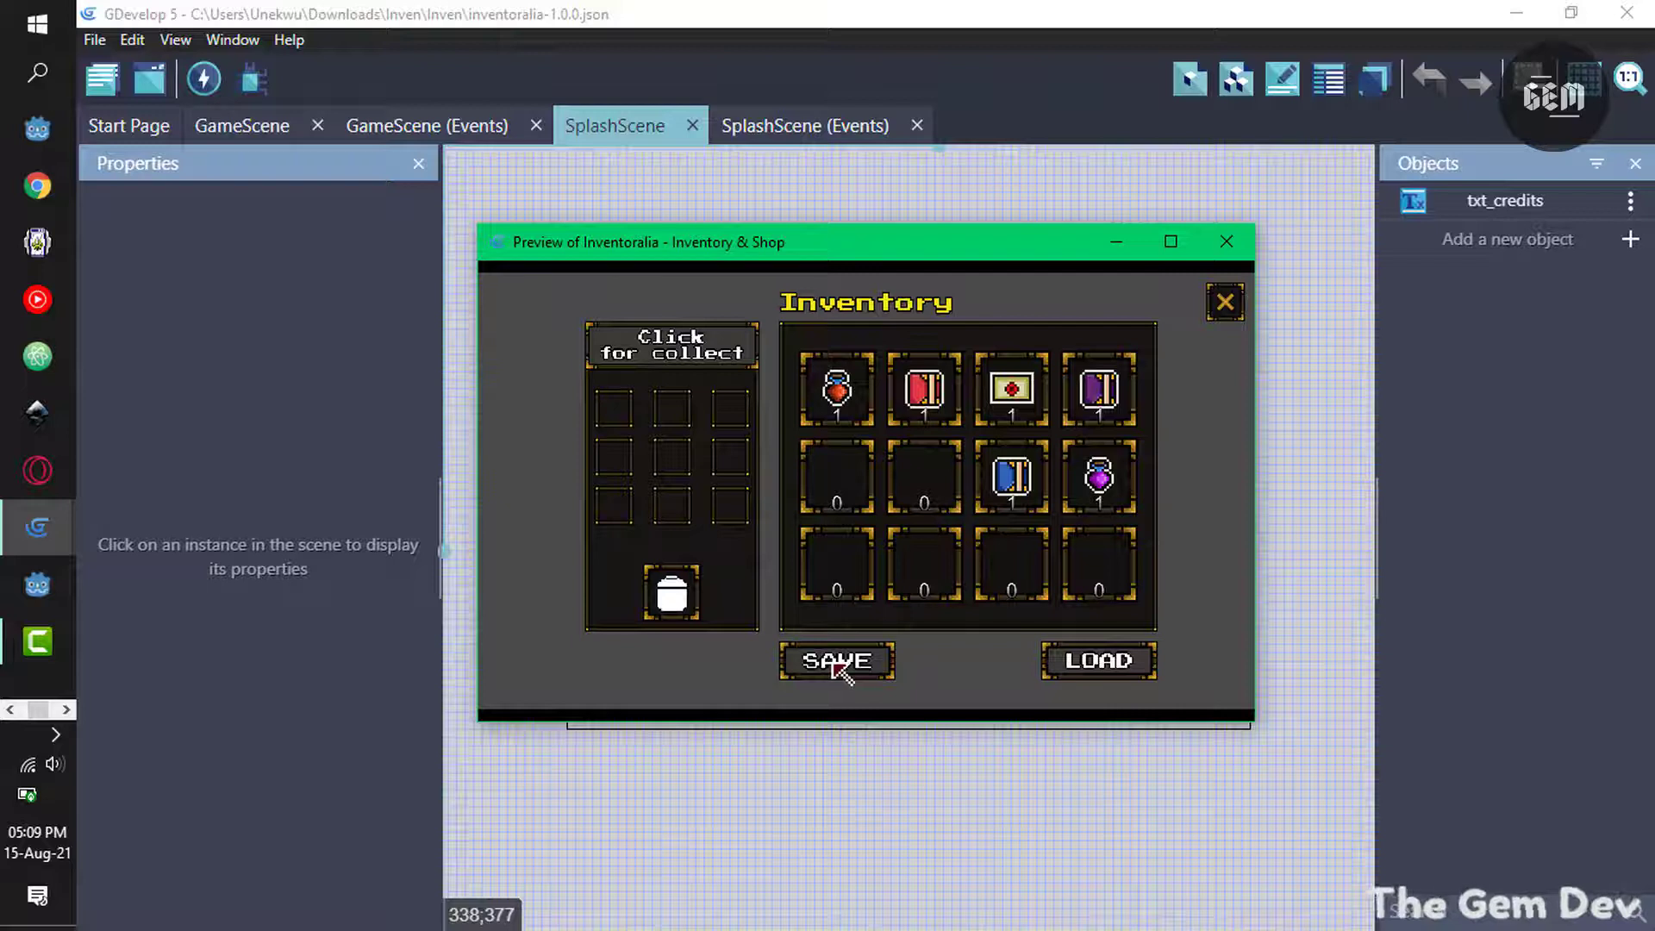
pyautogui.click(1224, 302)
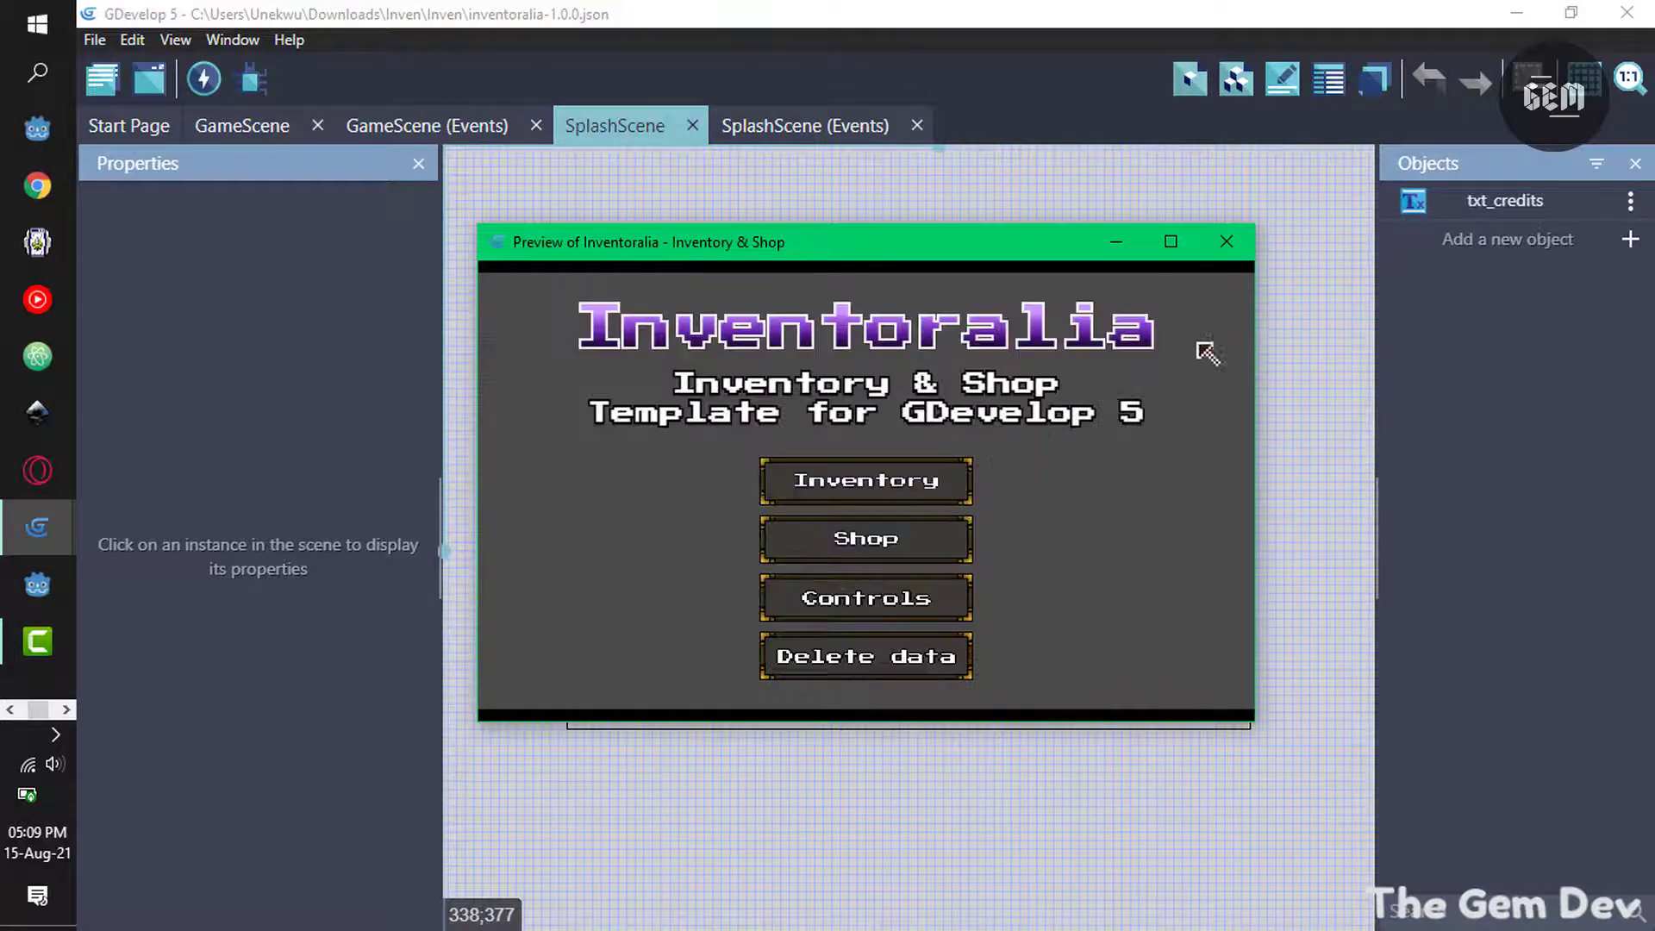
pyautogui.moveTo(866, 538)
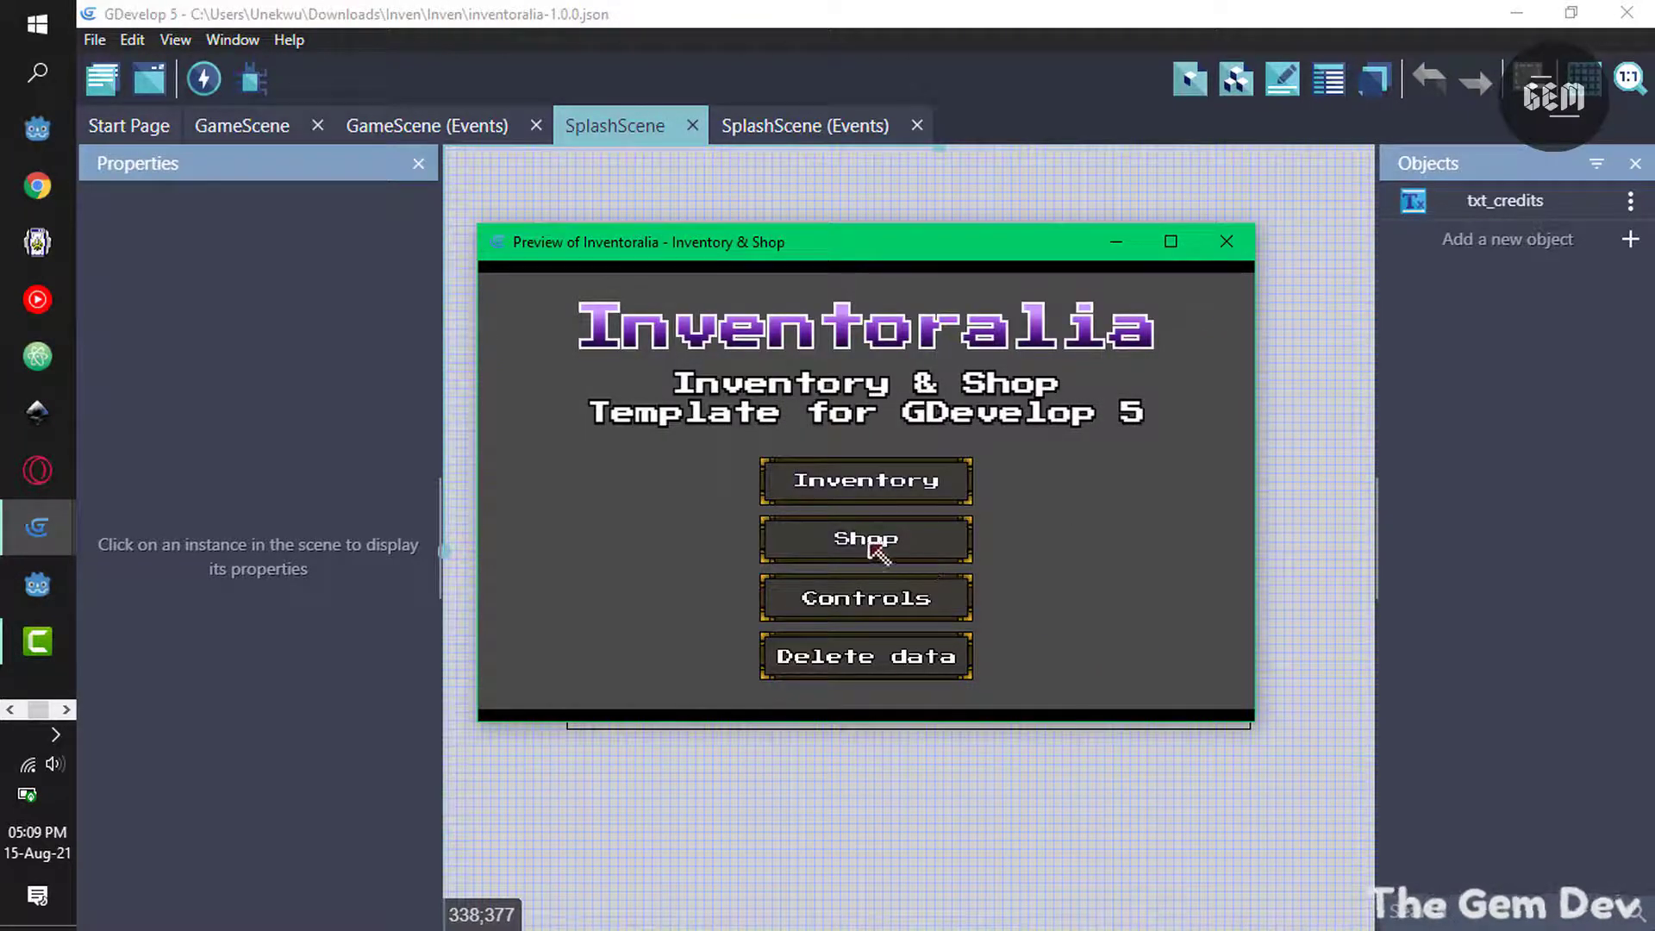
# Buy the Roast chicken, Heart piece and Return card in the shop, dropping coins to 997000.
pyautogui.click(864, 538)
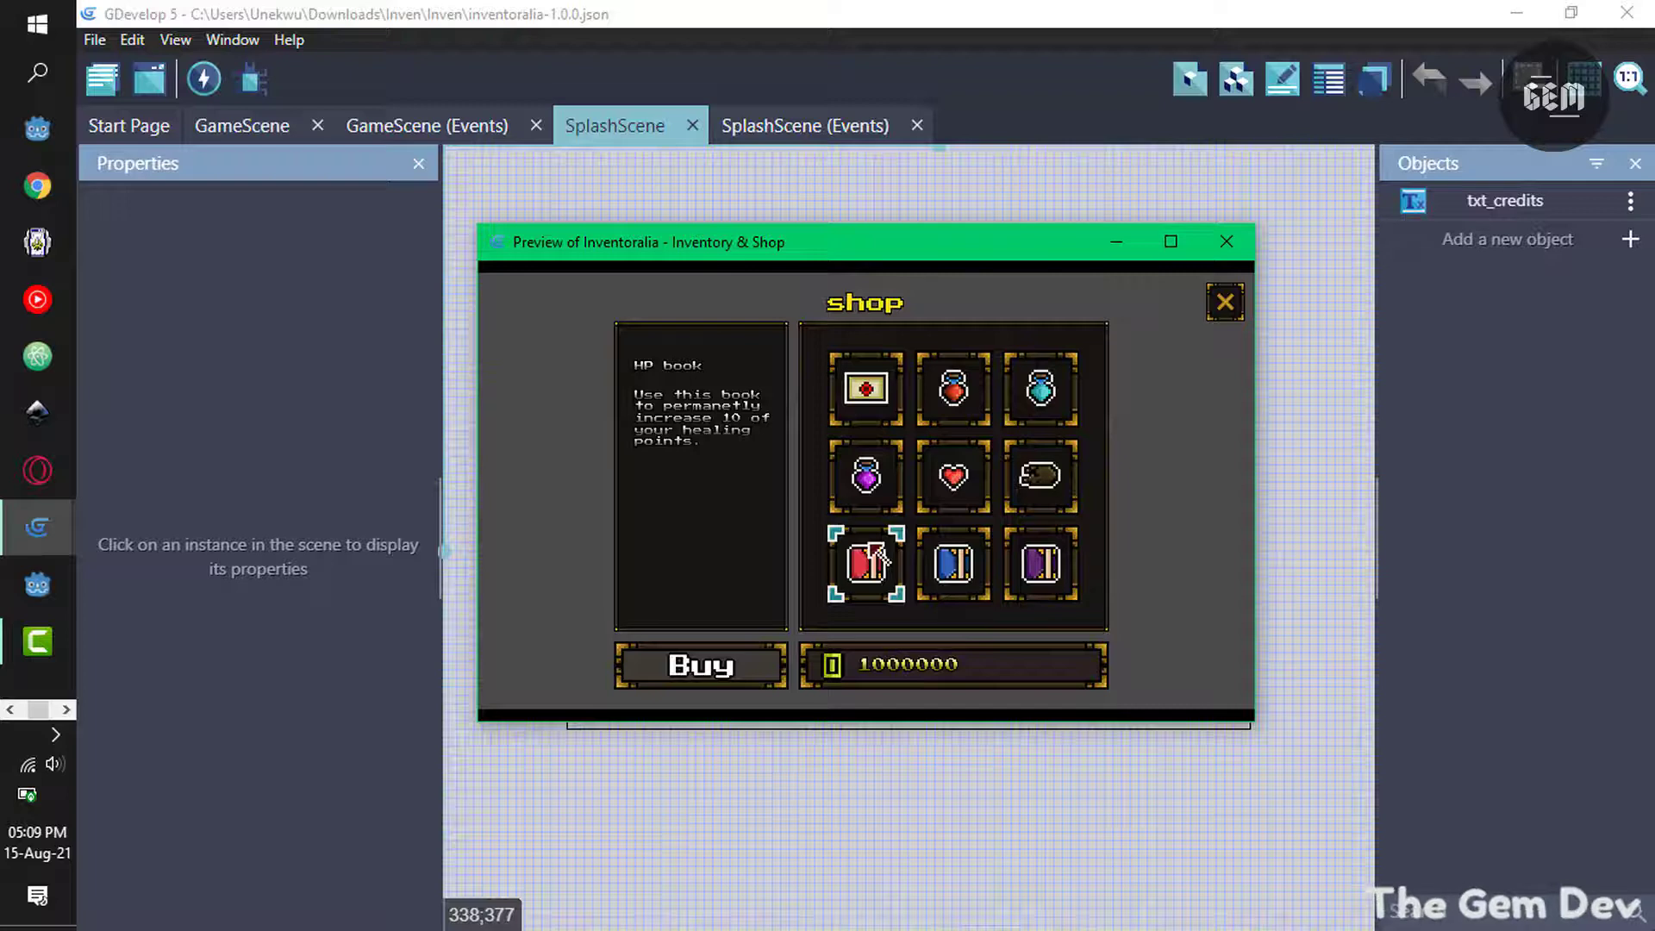
pyautogui.moveTo(924, 676)
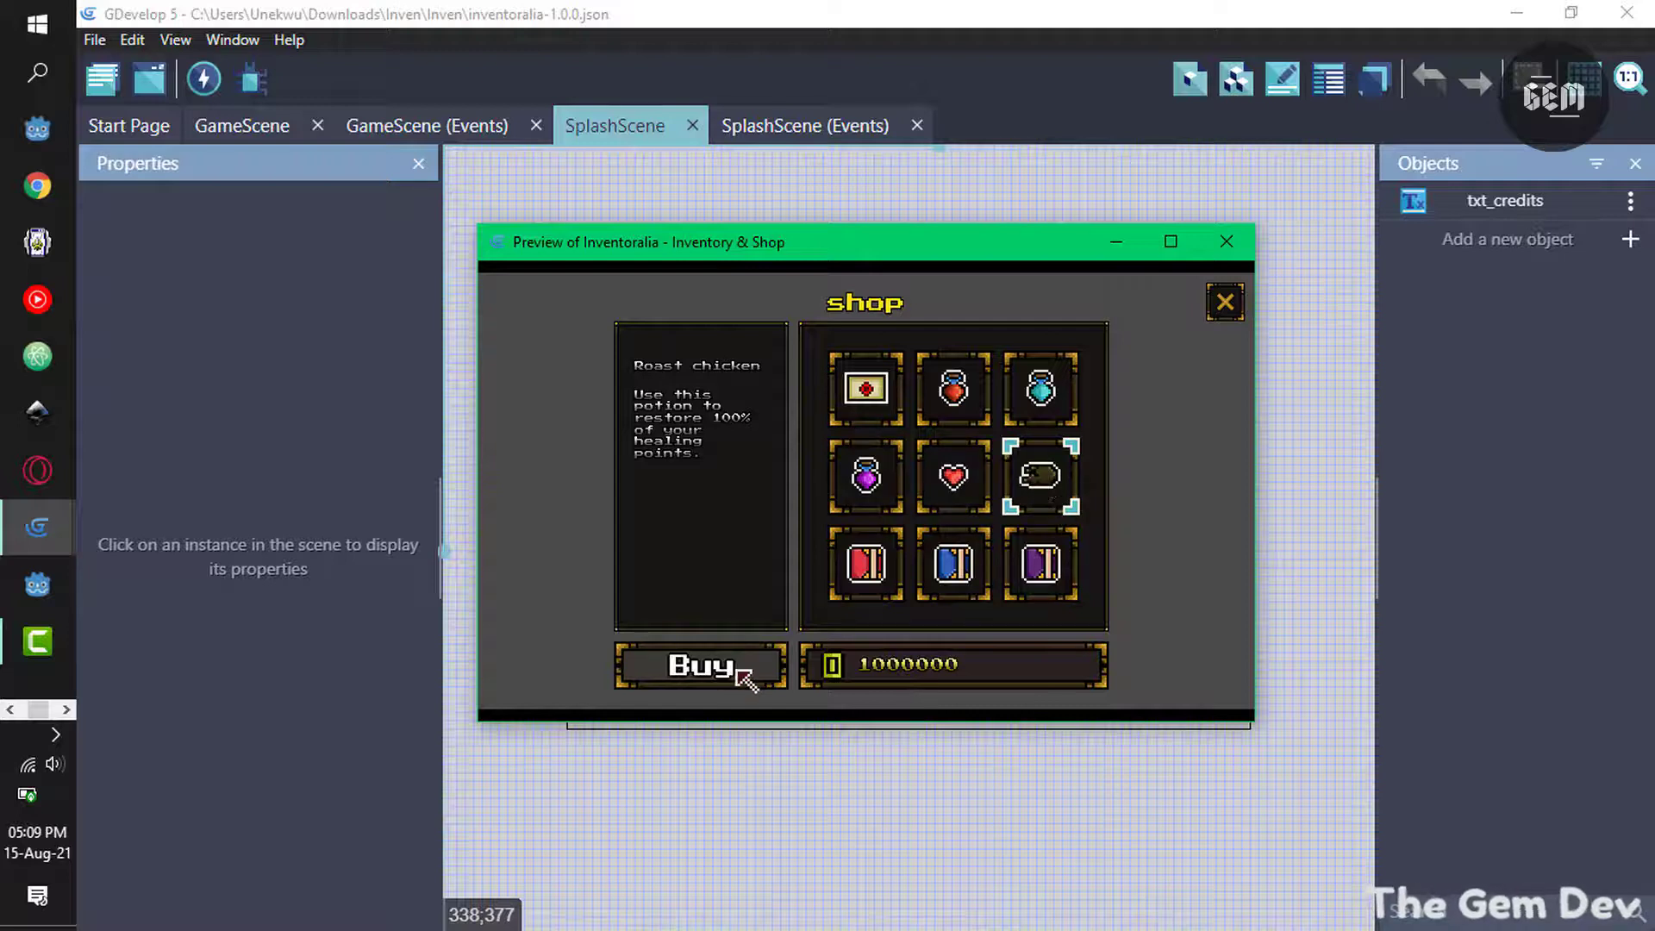
pyautogui.click(952, 477)
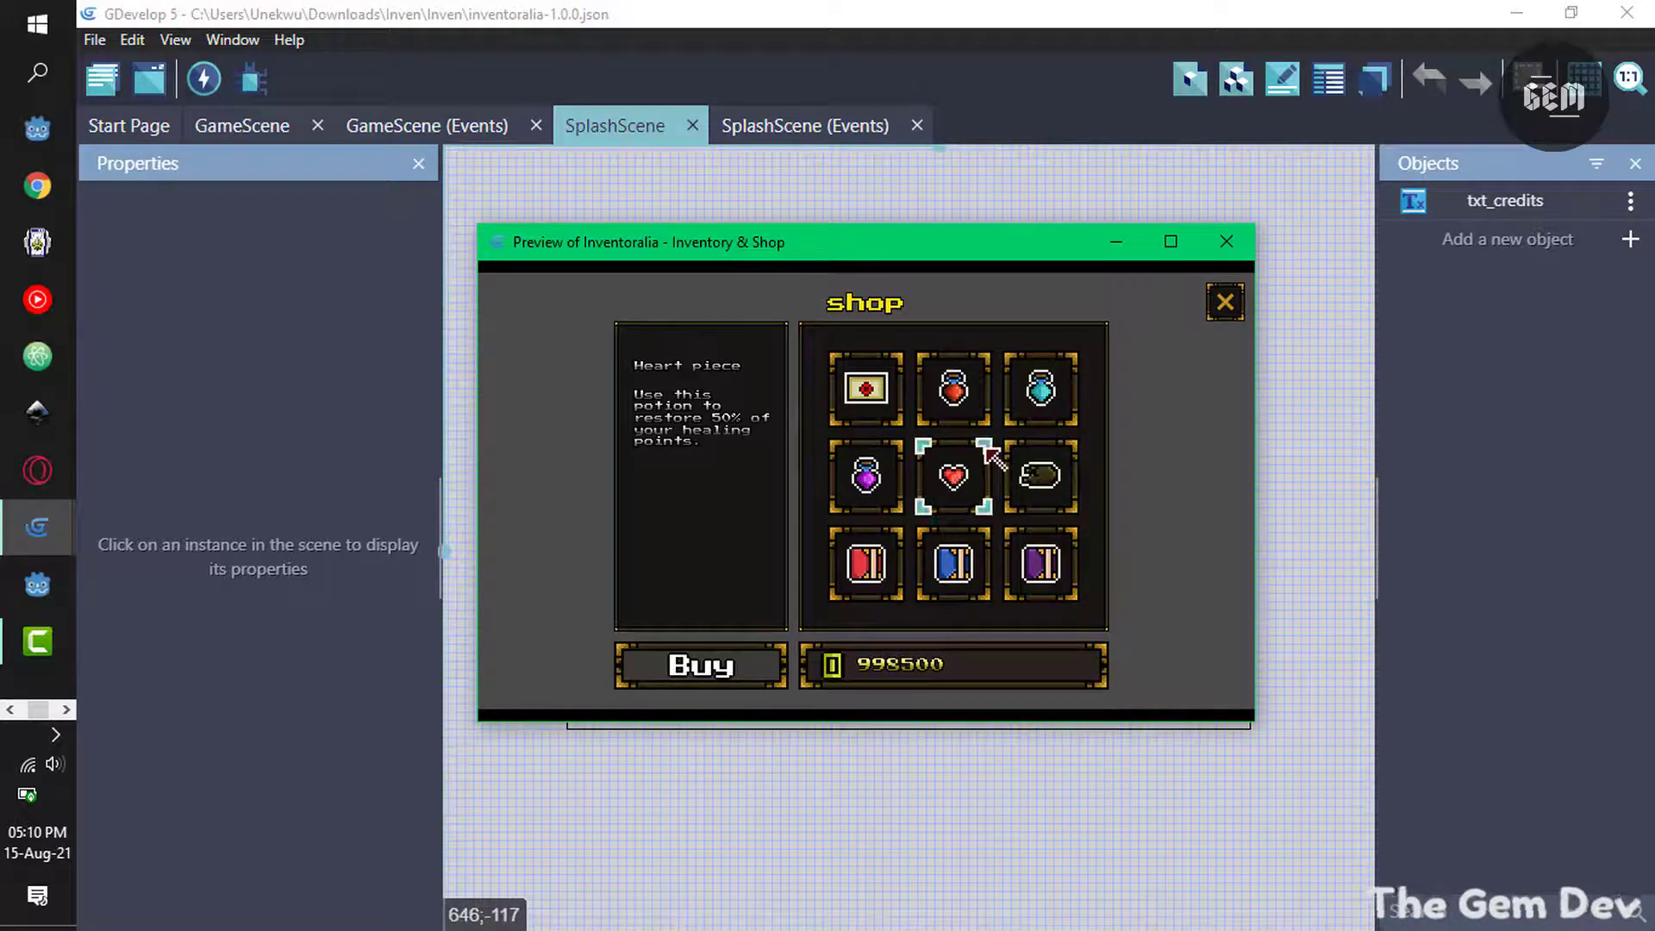
pyautogui.click(1039, 475)
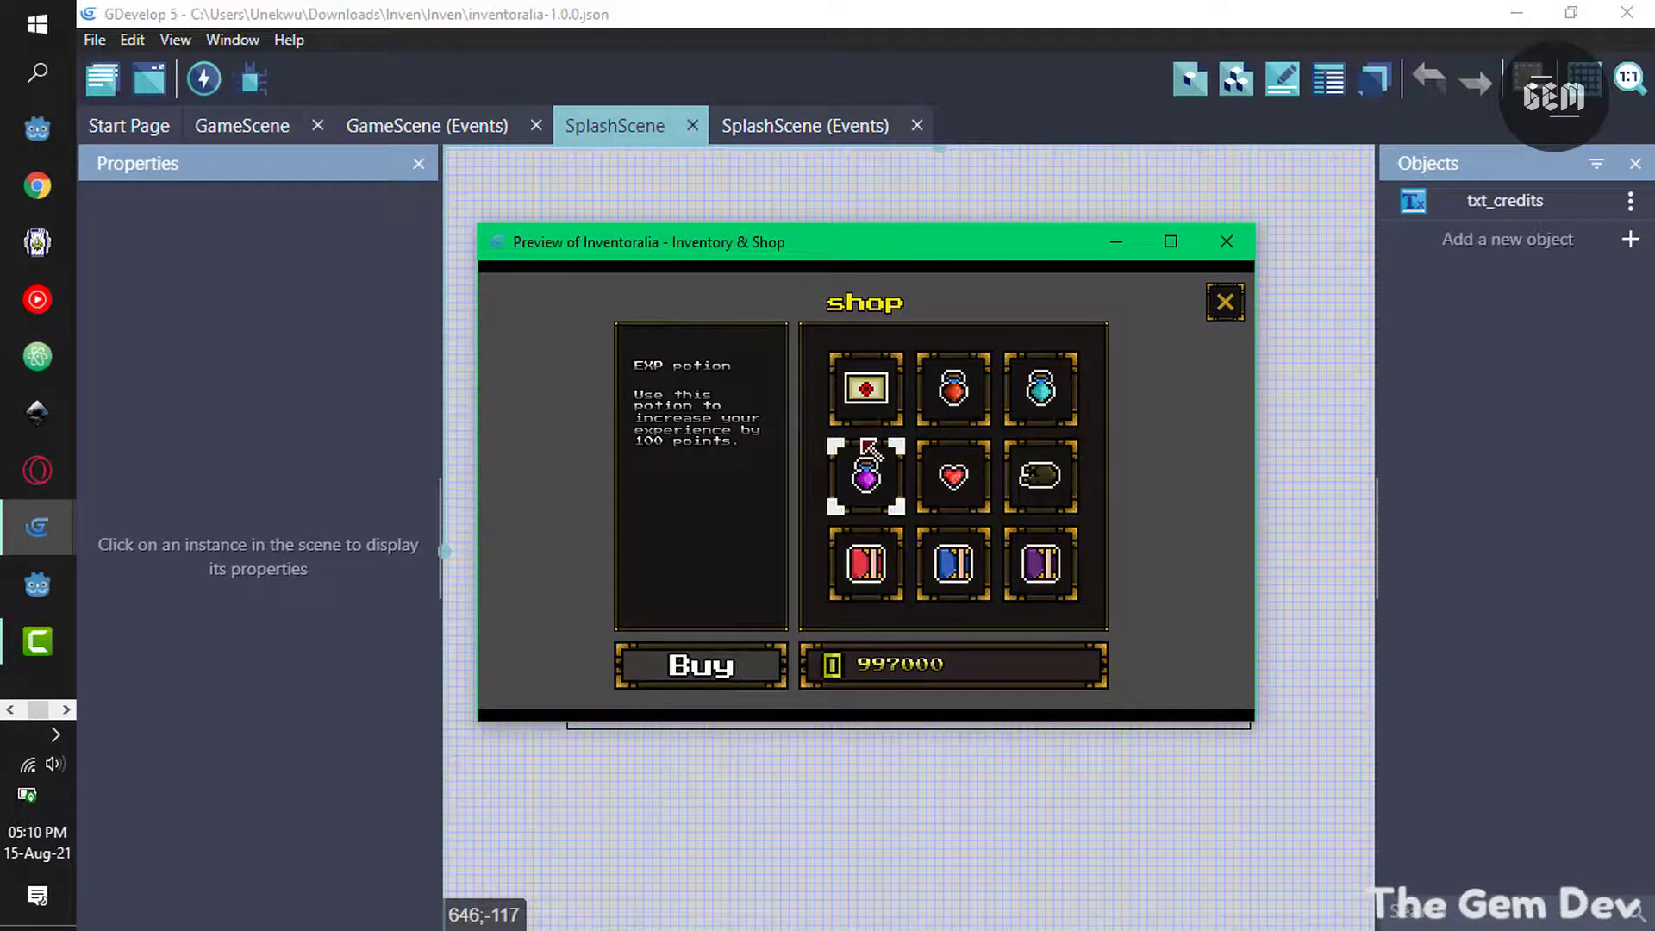
pyautogui.click(862, 388)
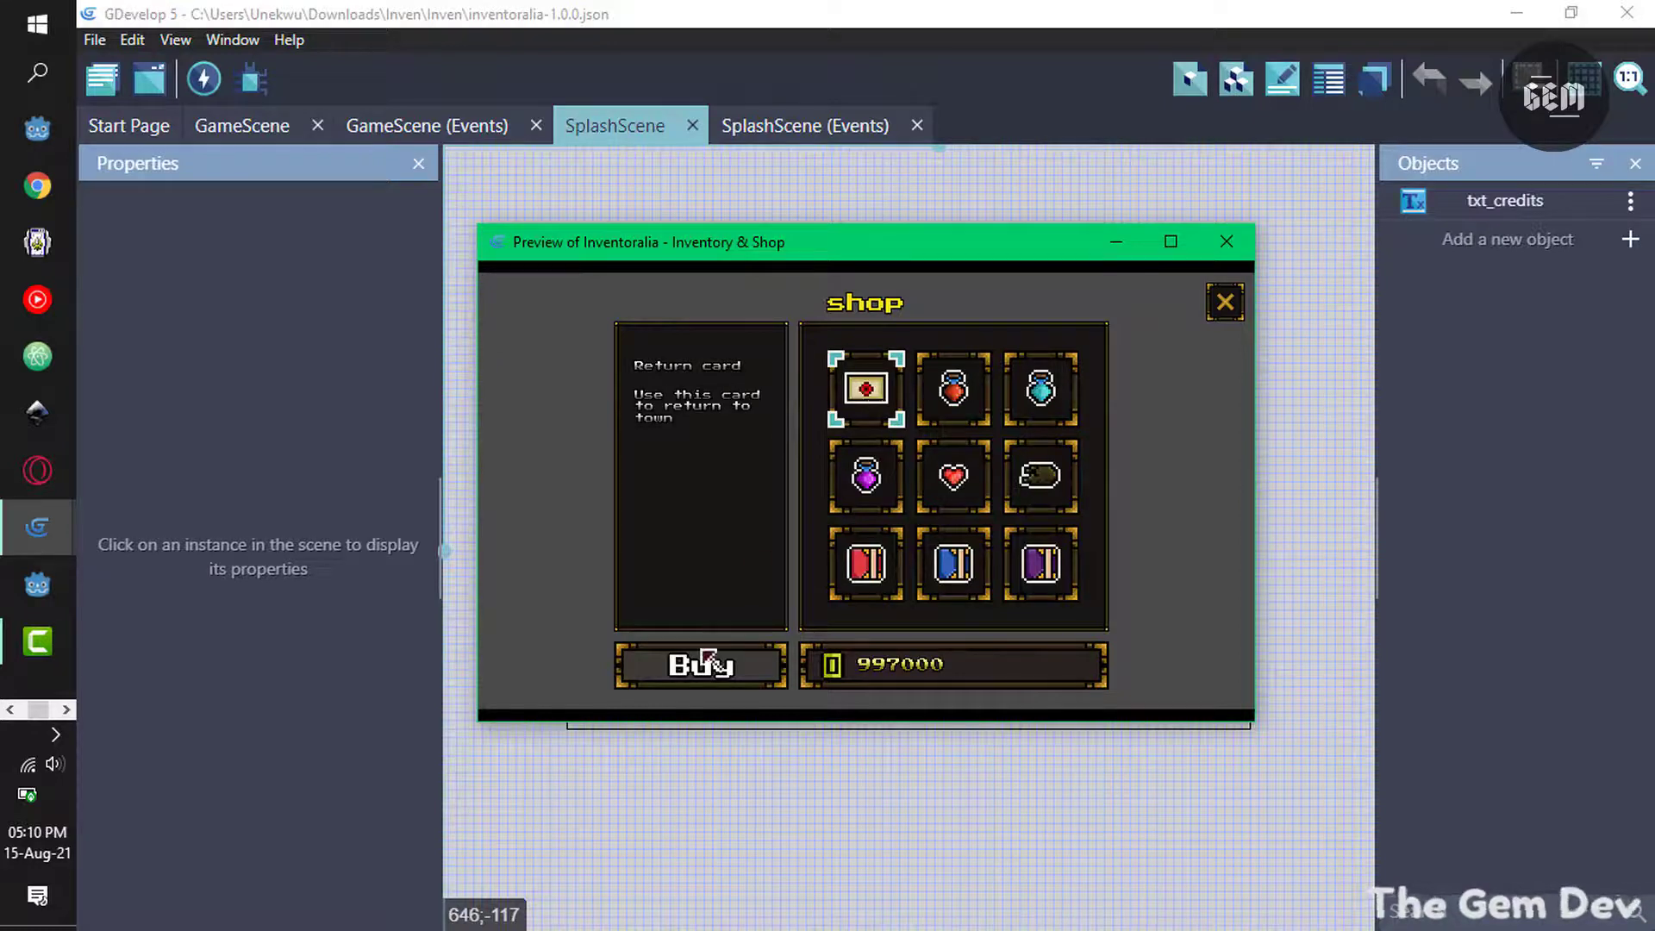
pyautogui.click(1224, 302)
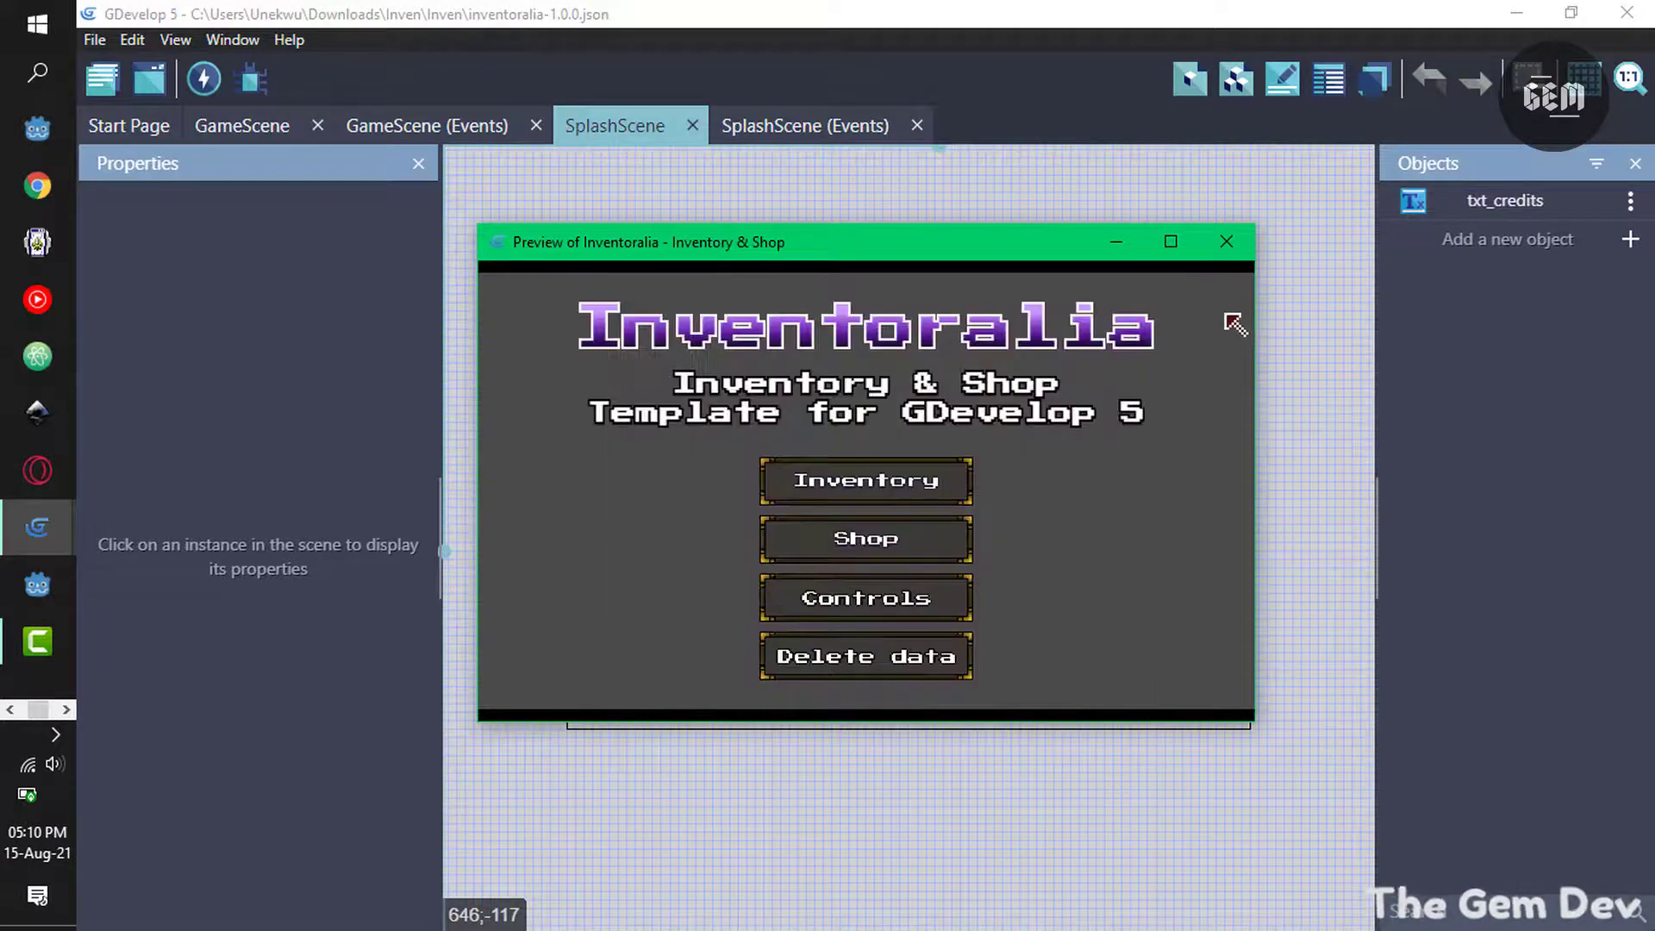
# View and close the Controls instructions, then delete the saved game data.
pyautogui.click(864, 598)
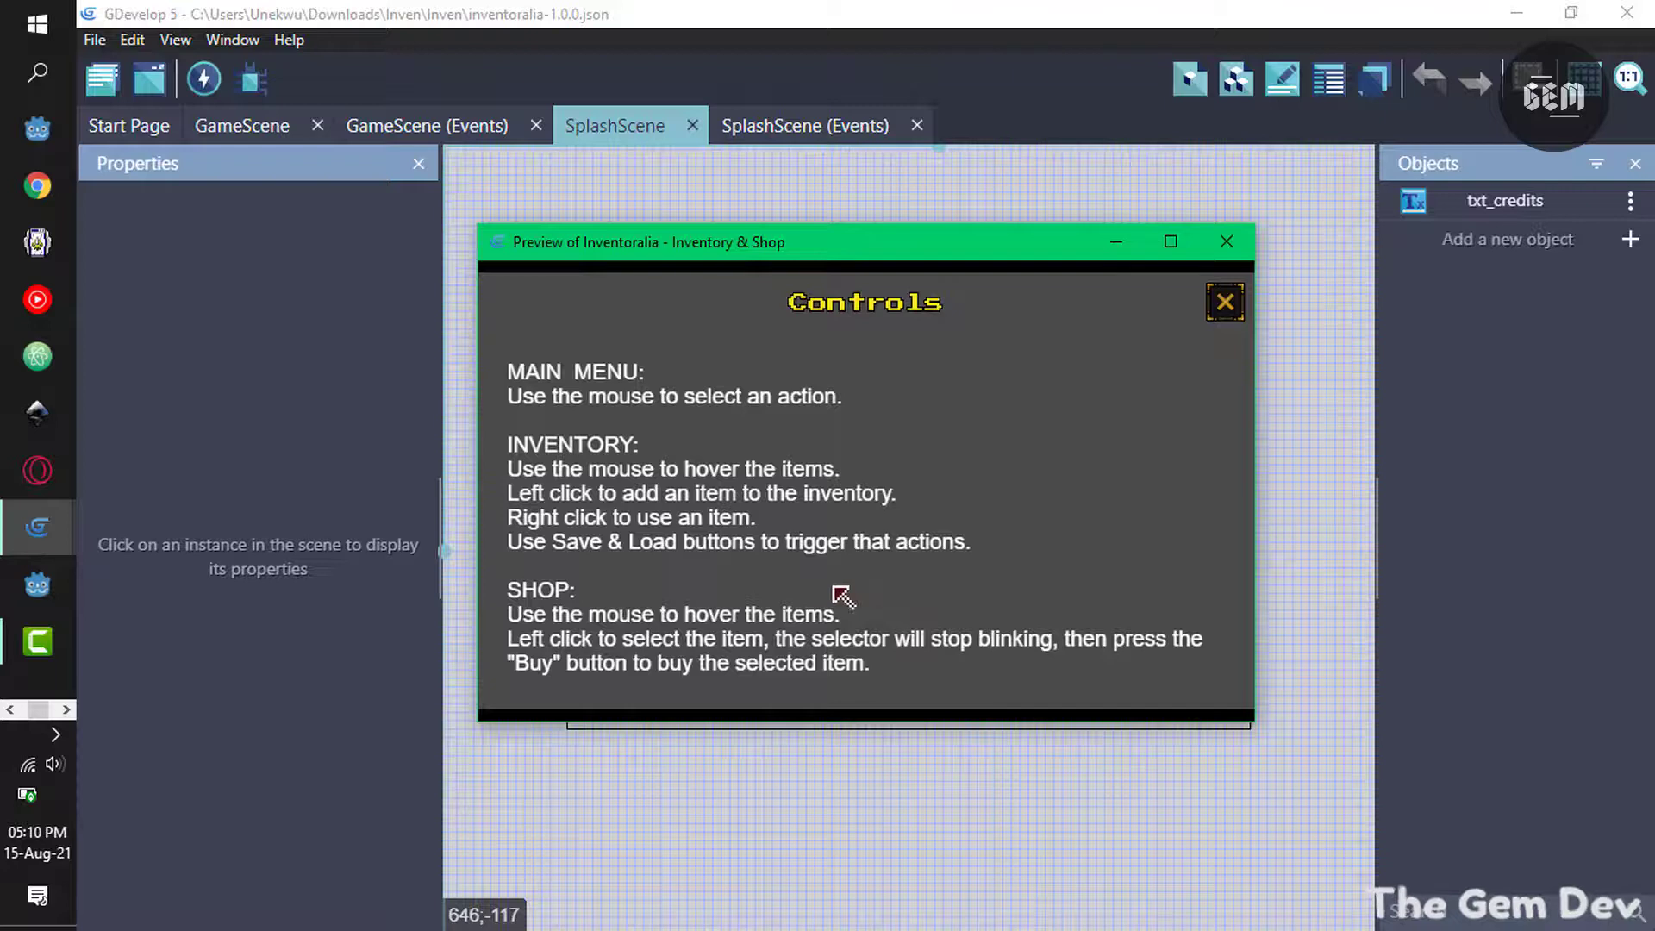
pyautogui.moveTo(820, 593)
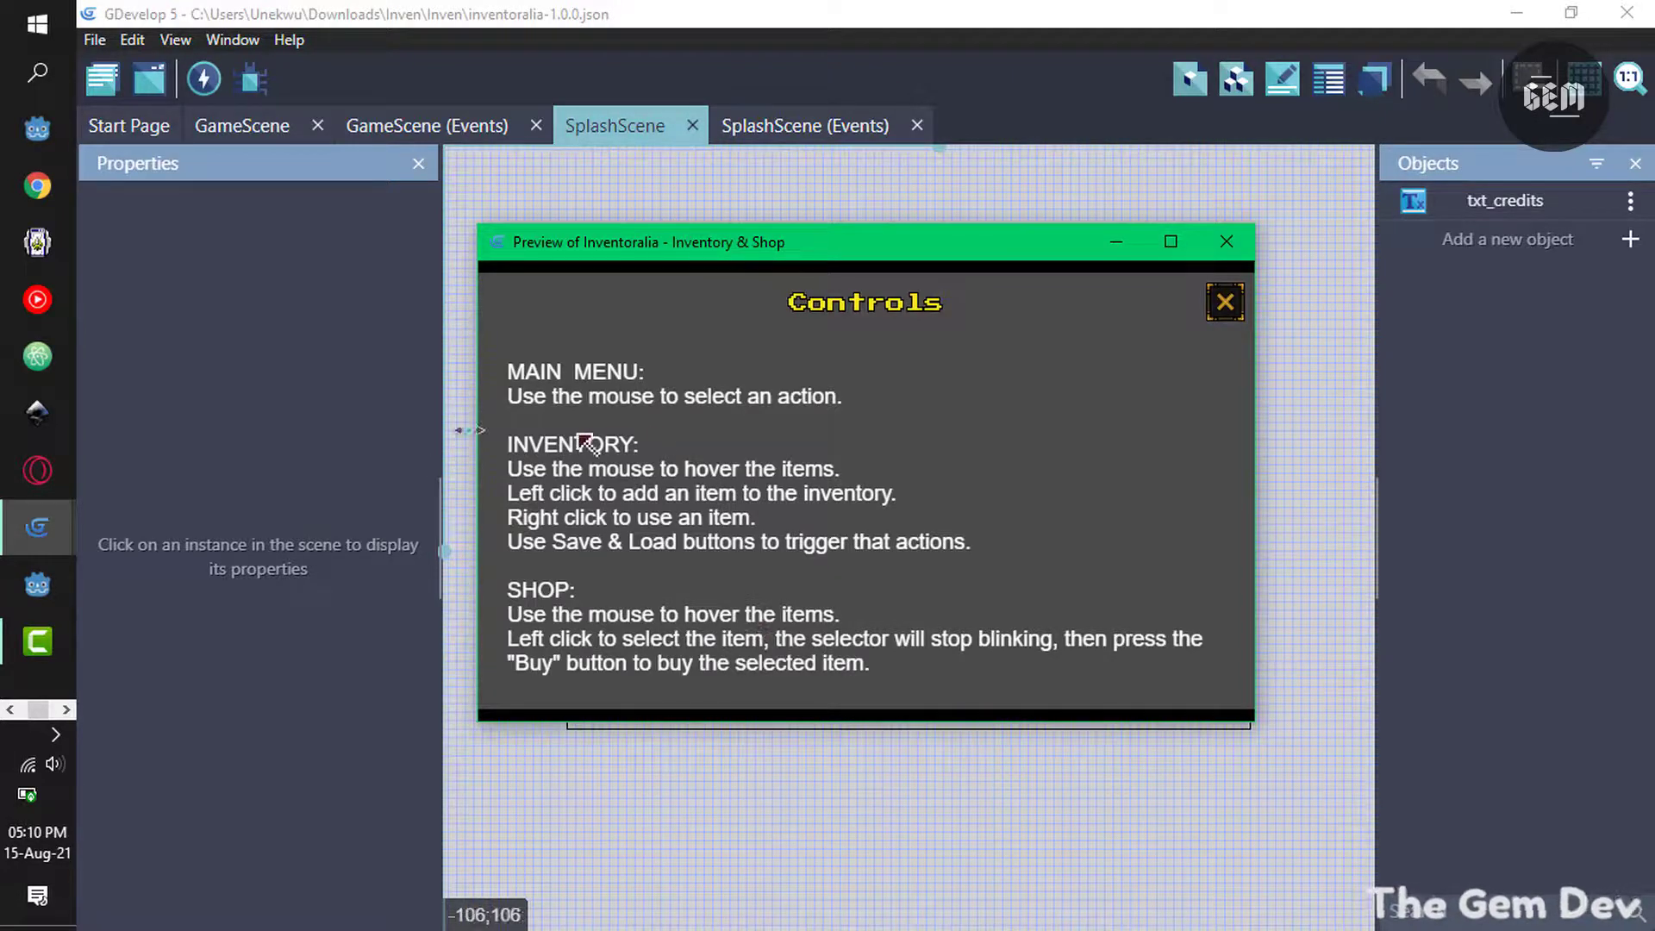
pyautogui.moveTo(807, 412)
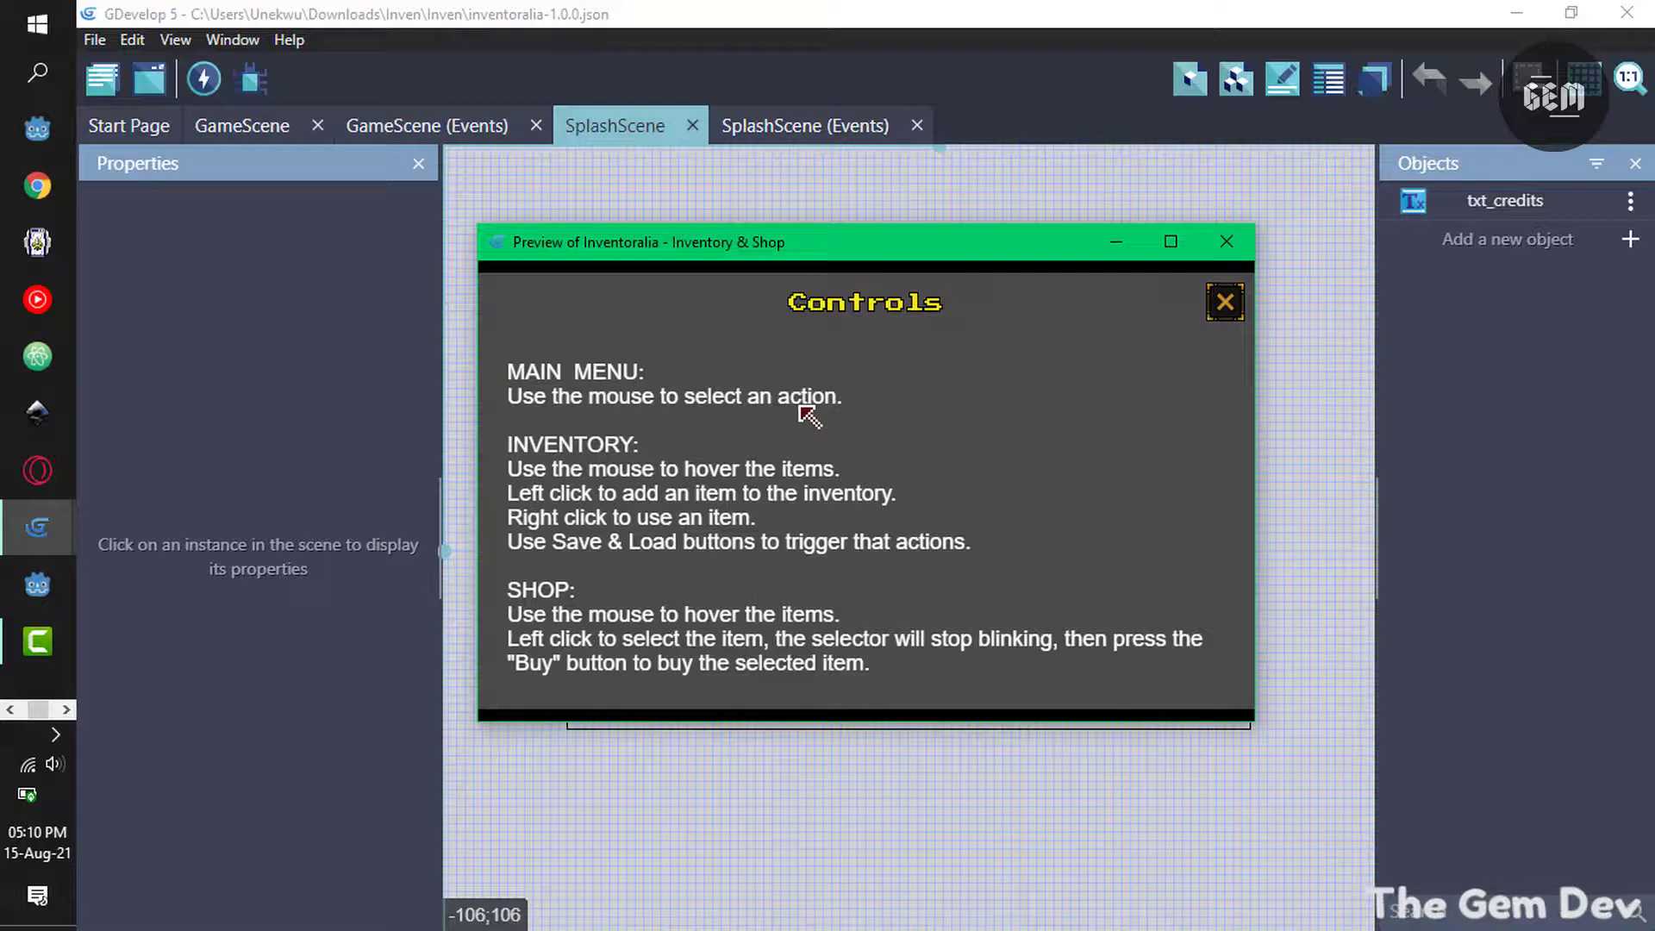
pyautogui.moveTo(680, 650)
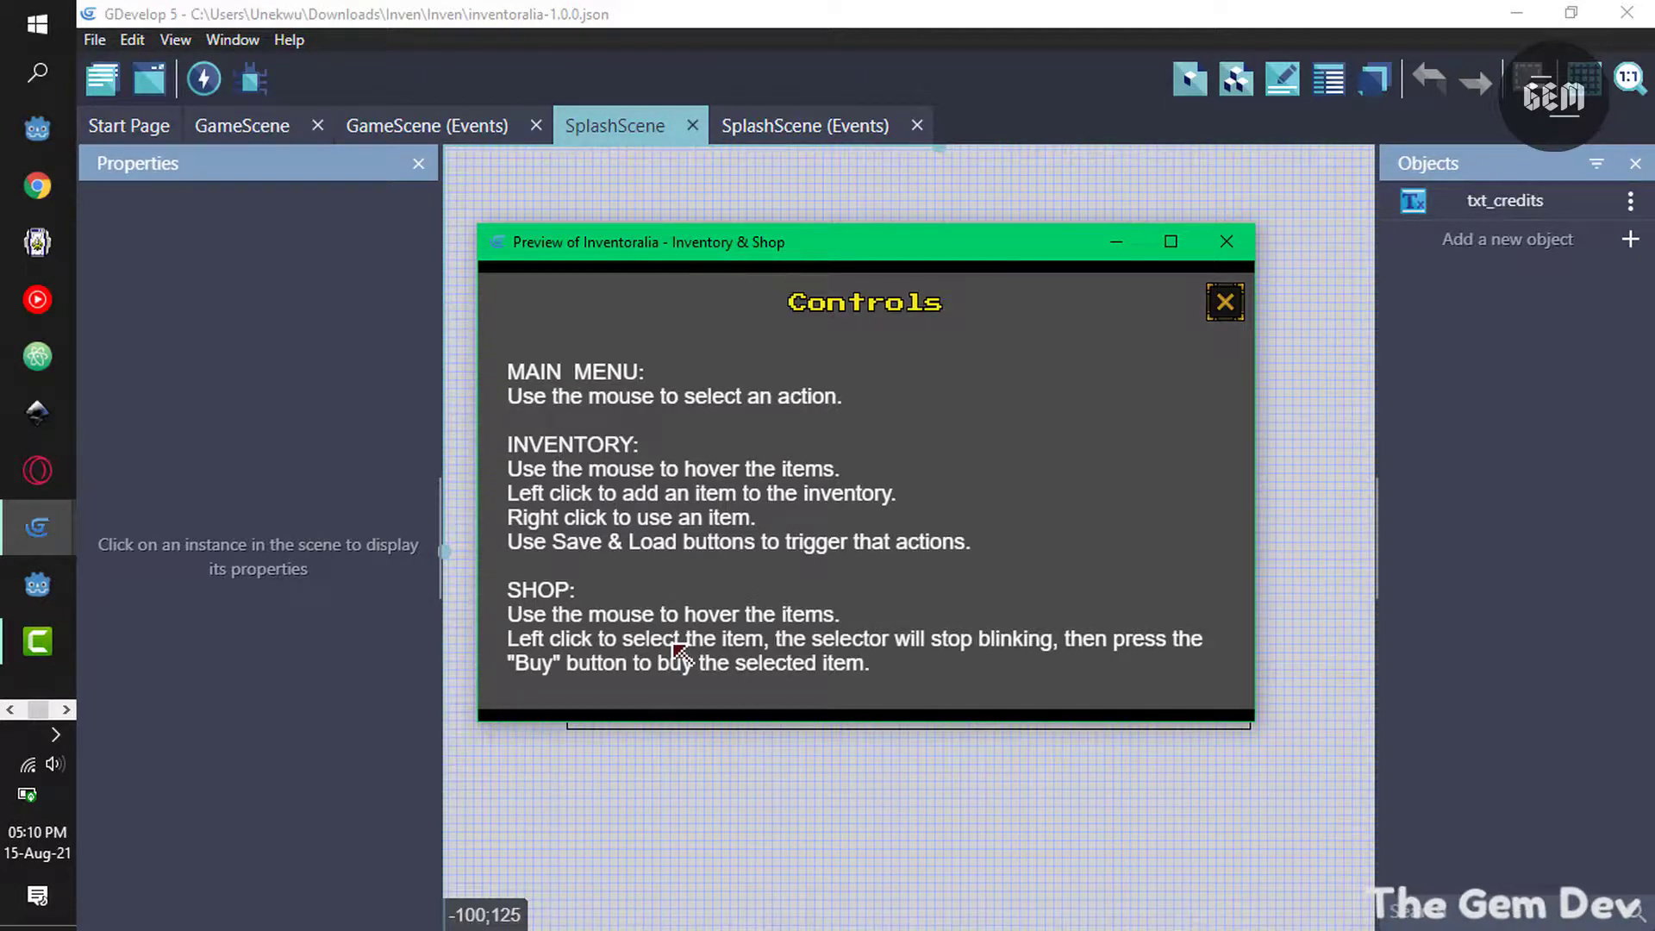
pyautogui.moveTo(1229, 338)
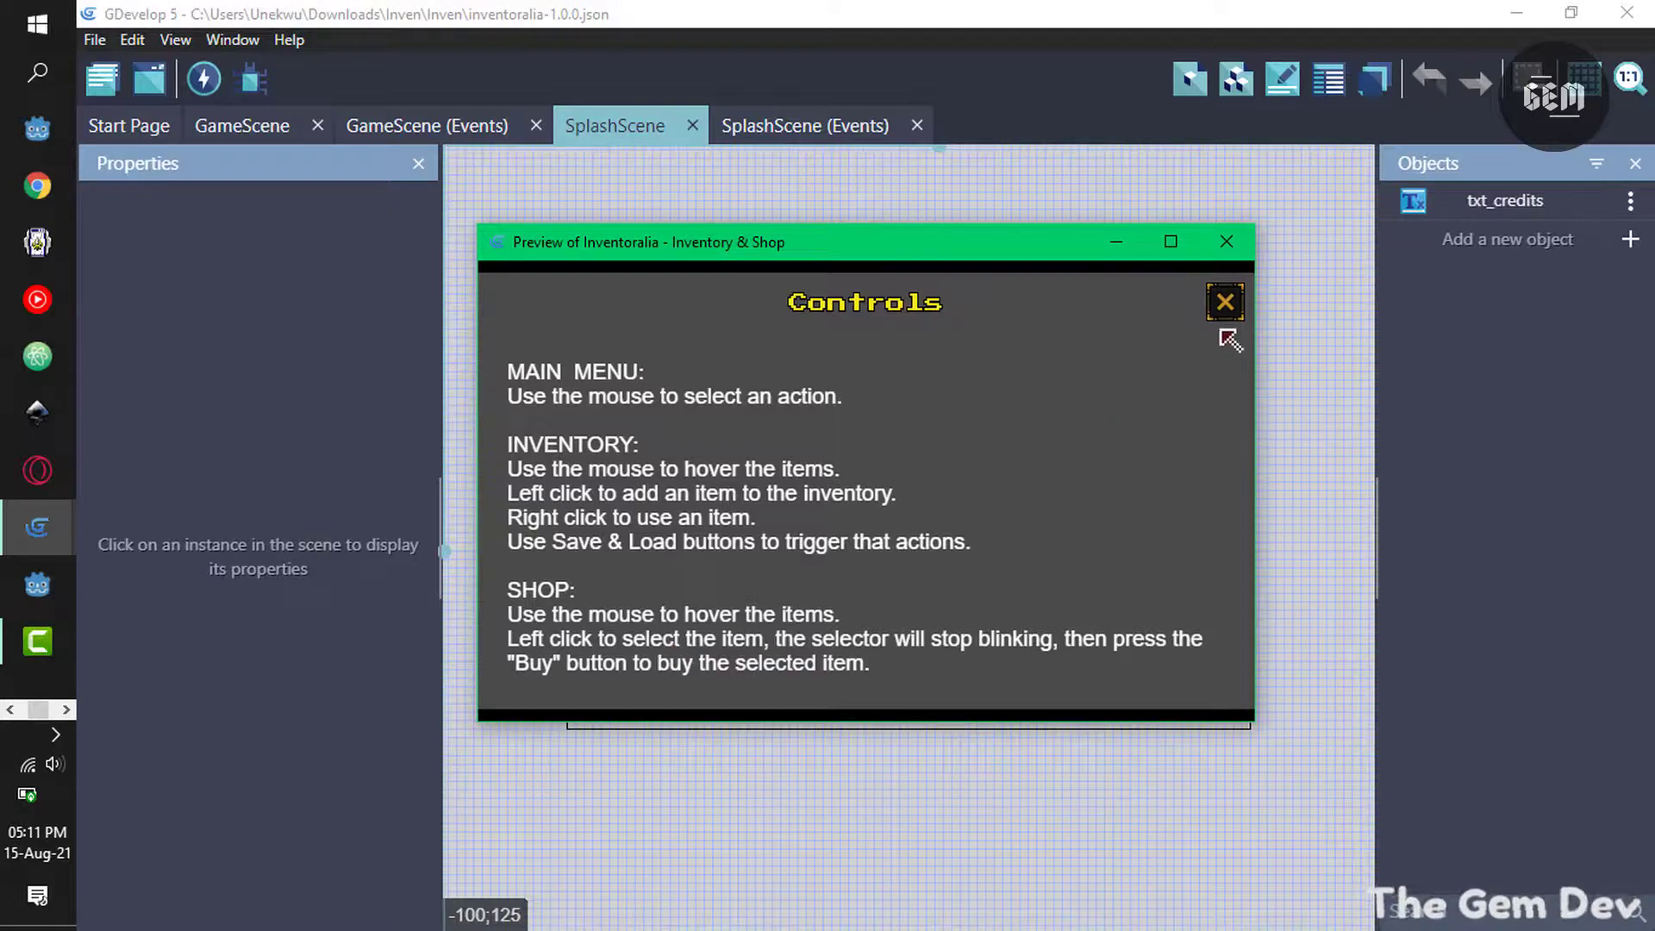
pyautogui.click(1224, 300)
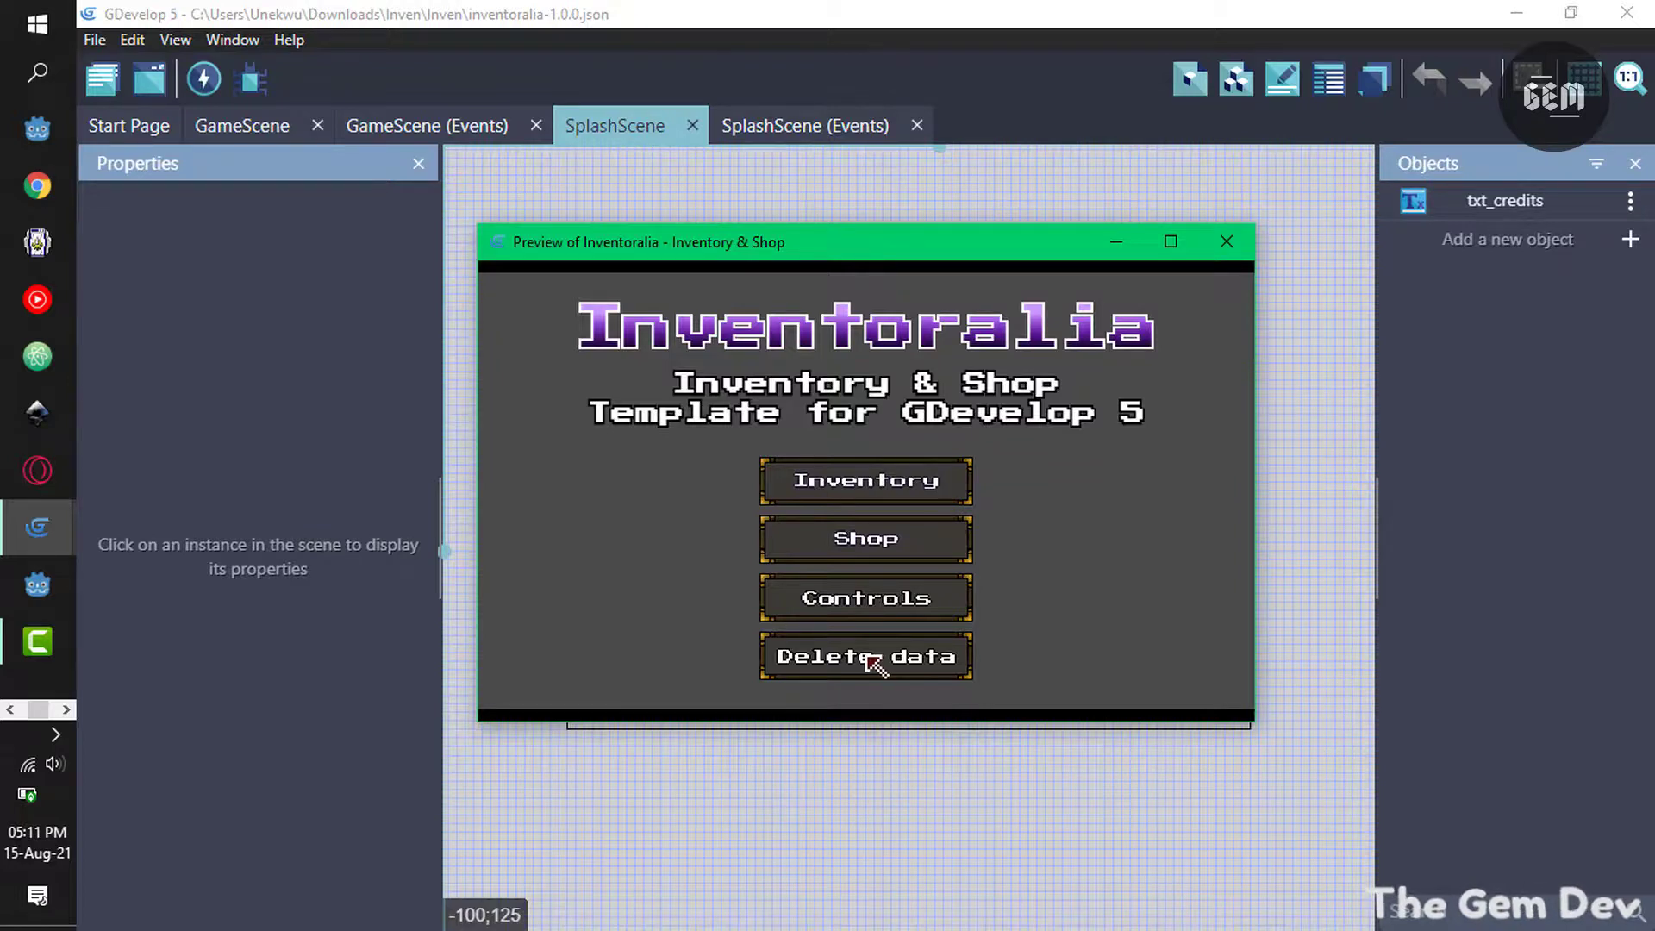
pyautogui.click(864, 656)
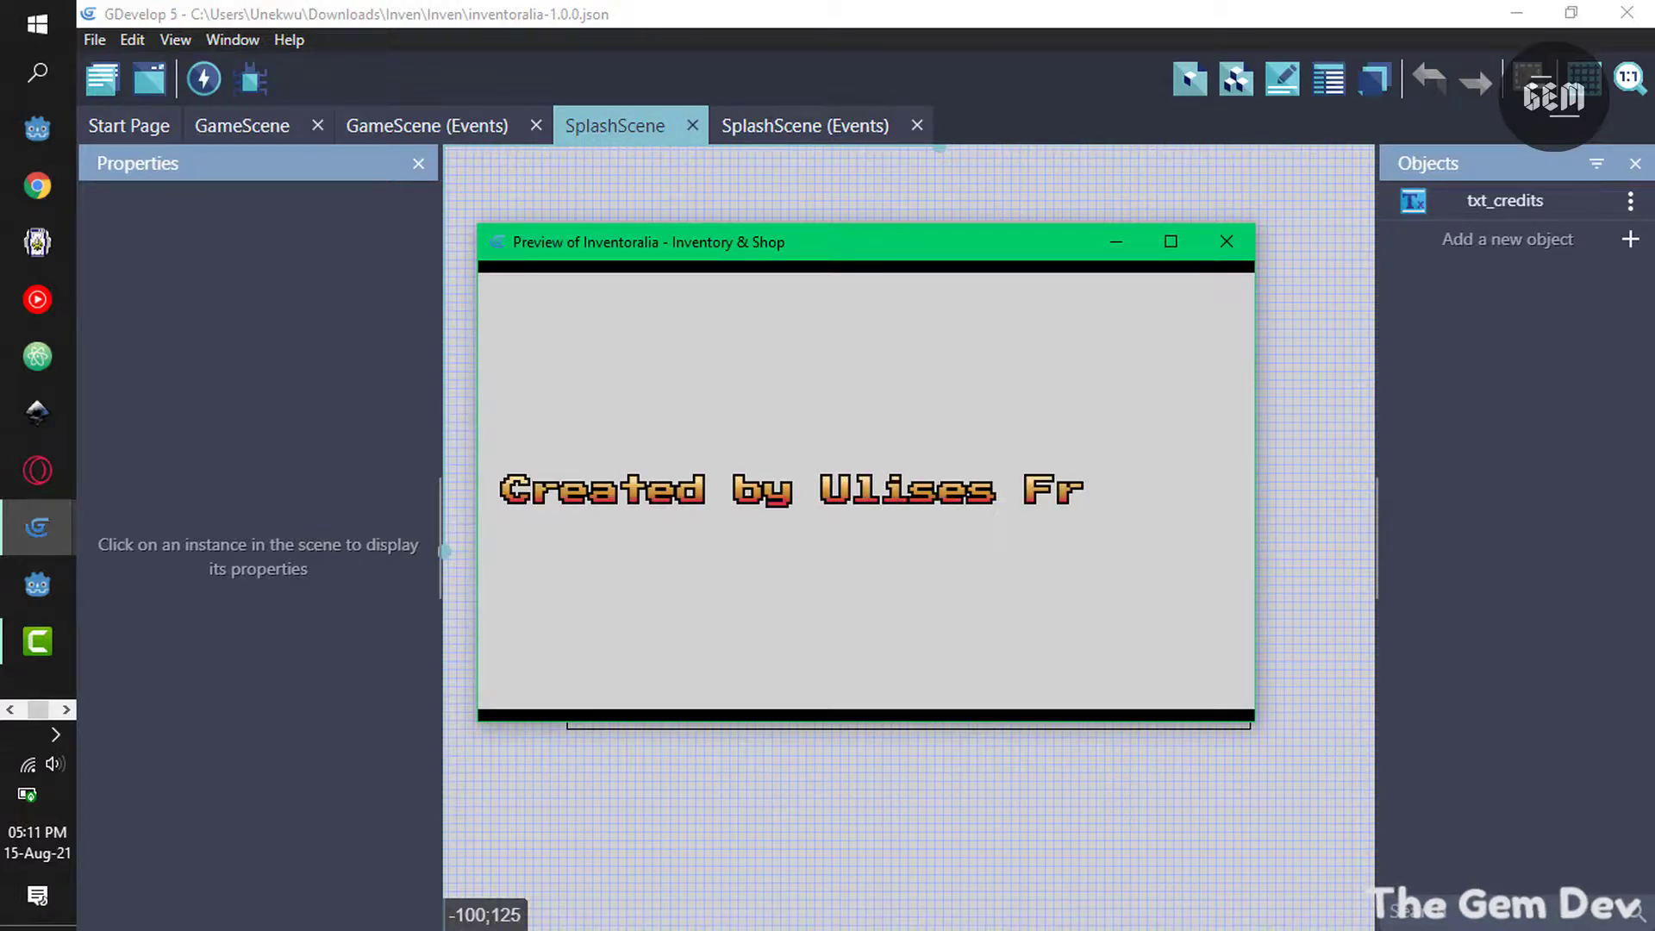